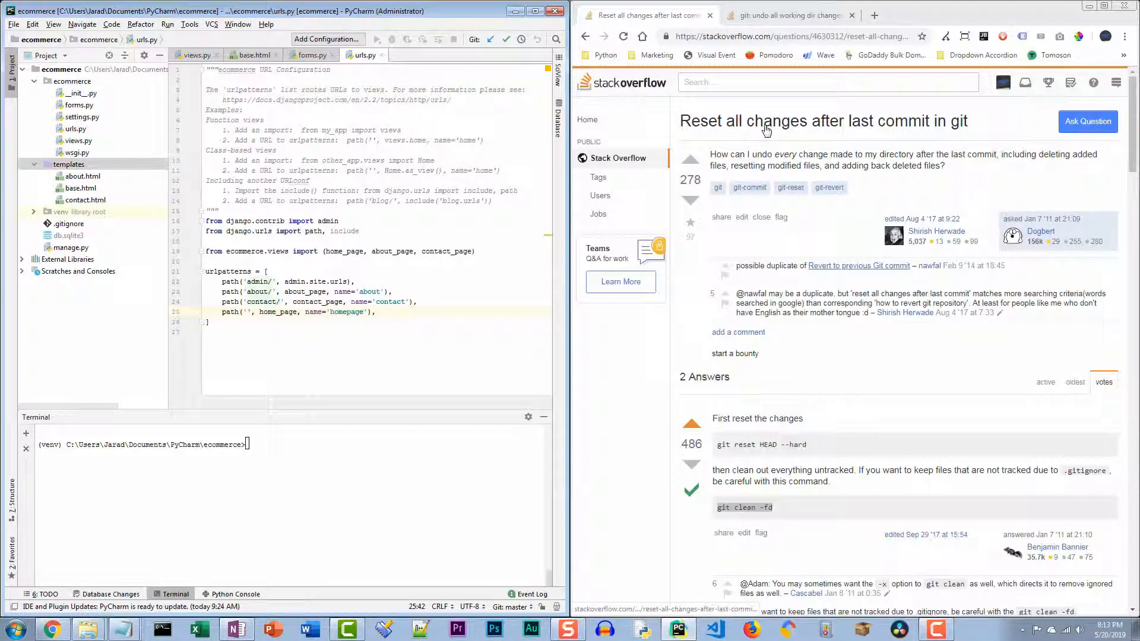
pyautogui.moveTo(893, 137)
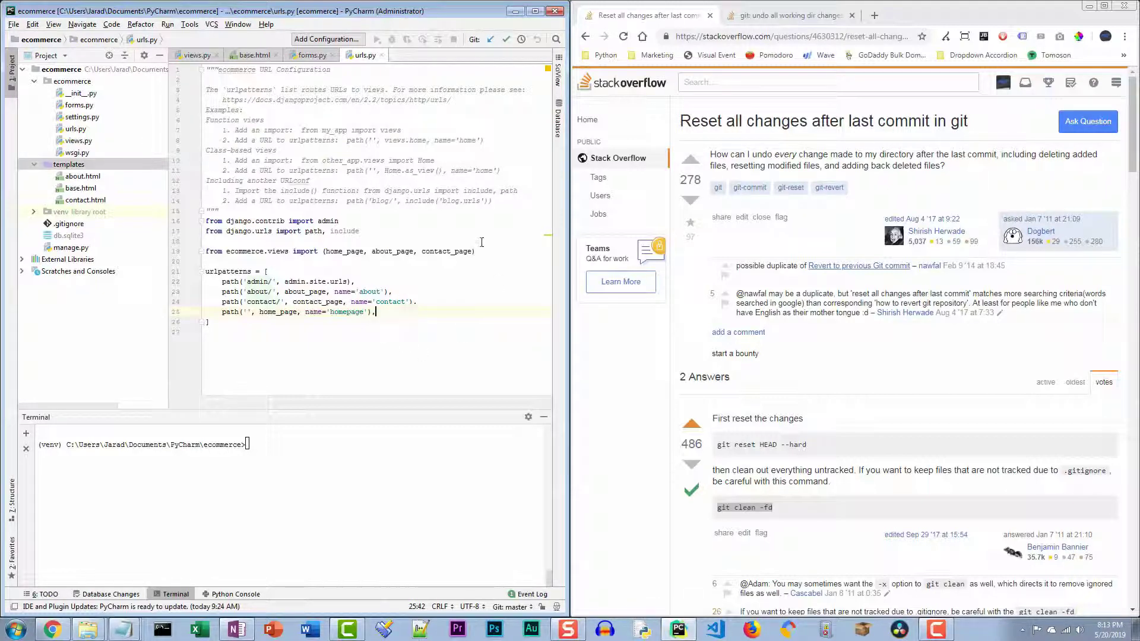
# Compare the 'Reset all changes' and 'undo all working dir changes' Stack Overflow questions
pyautogui.click(785, 15)
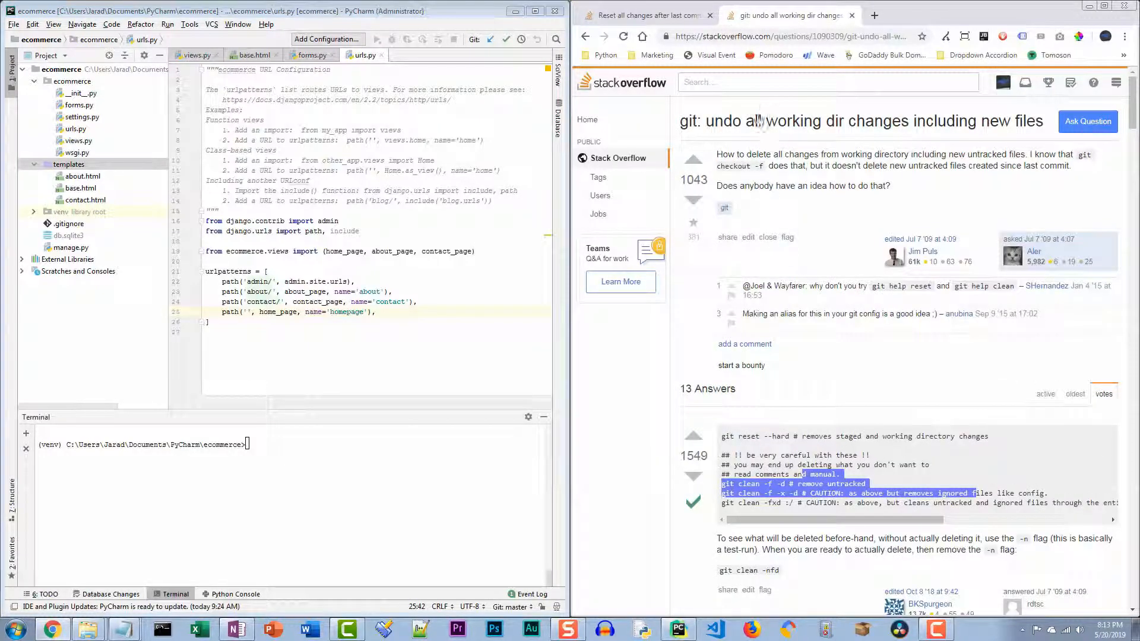
pyautogui.moveTo(895, 130)
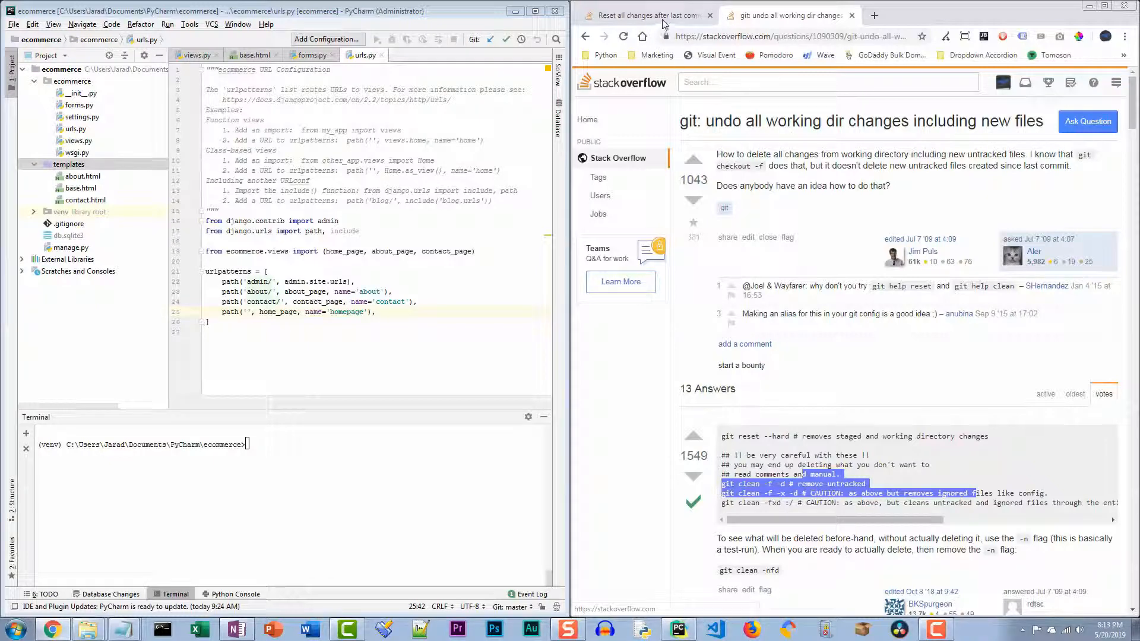
pyautogui.click(401, 321)
pyautogui.write('git log')
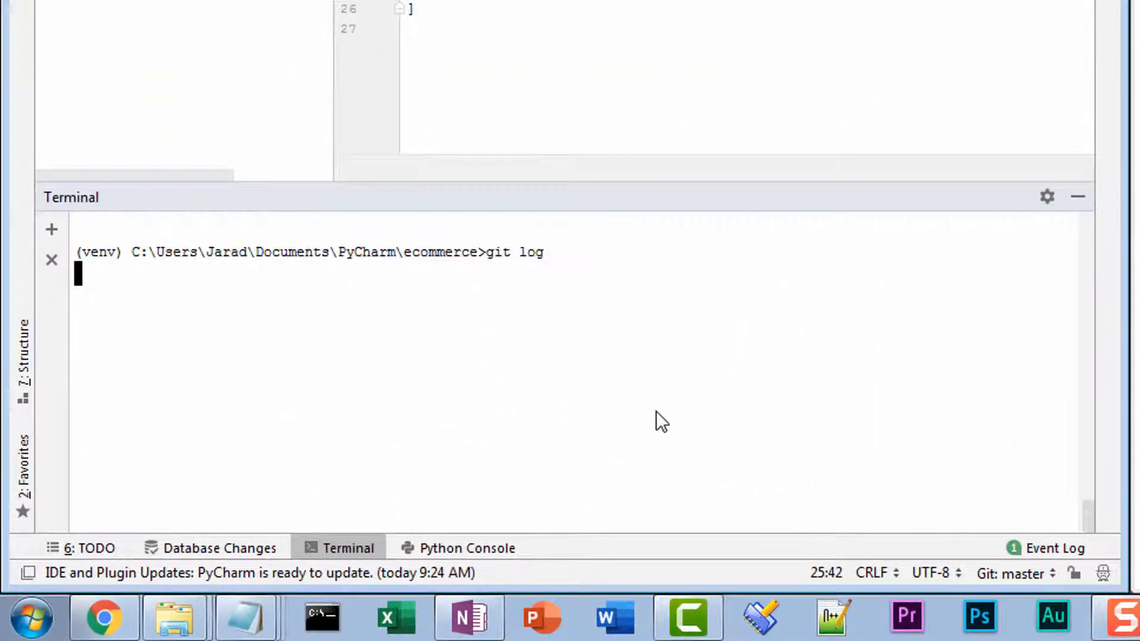
# Run git log in the terminal, confirming only the First commit exists on master
pyautogui.press('Return')
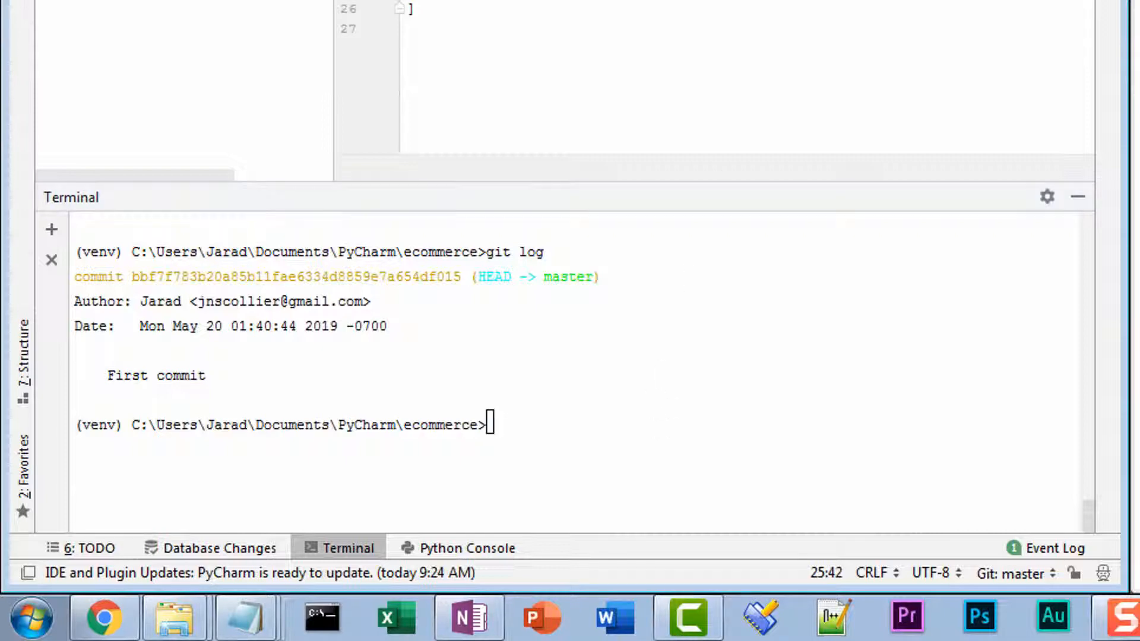
pyautogui.write("path('")
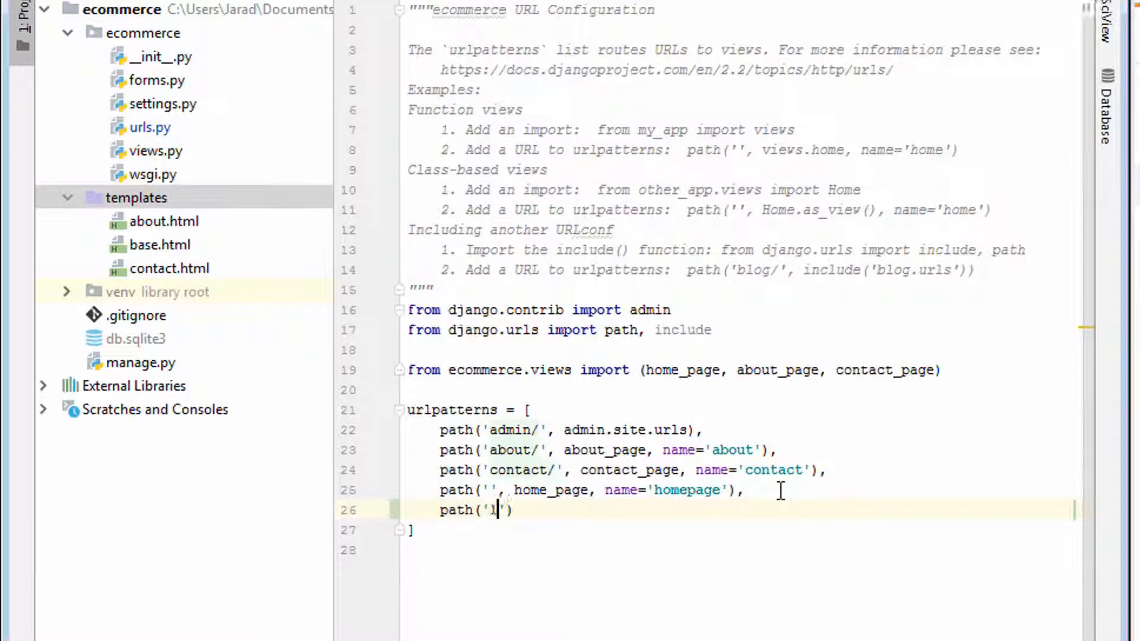
# Add path('login/', login_page, name='login') to urlpatterns in urls.py
pyautogui.write("login/',")
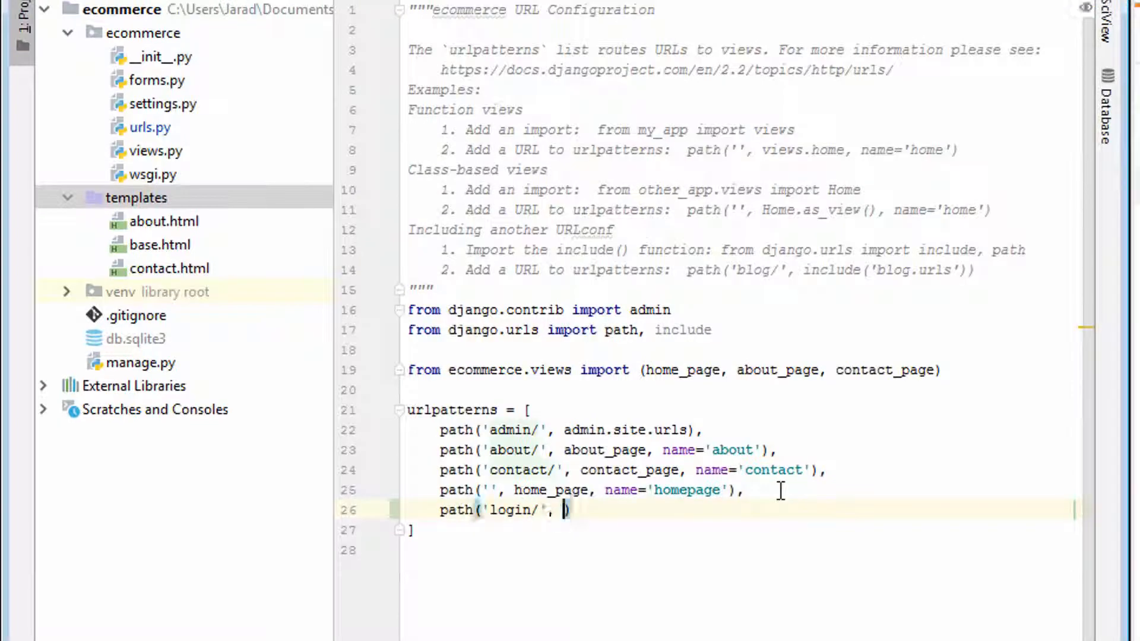
pyautogui.write('"')
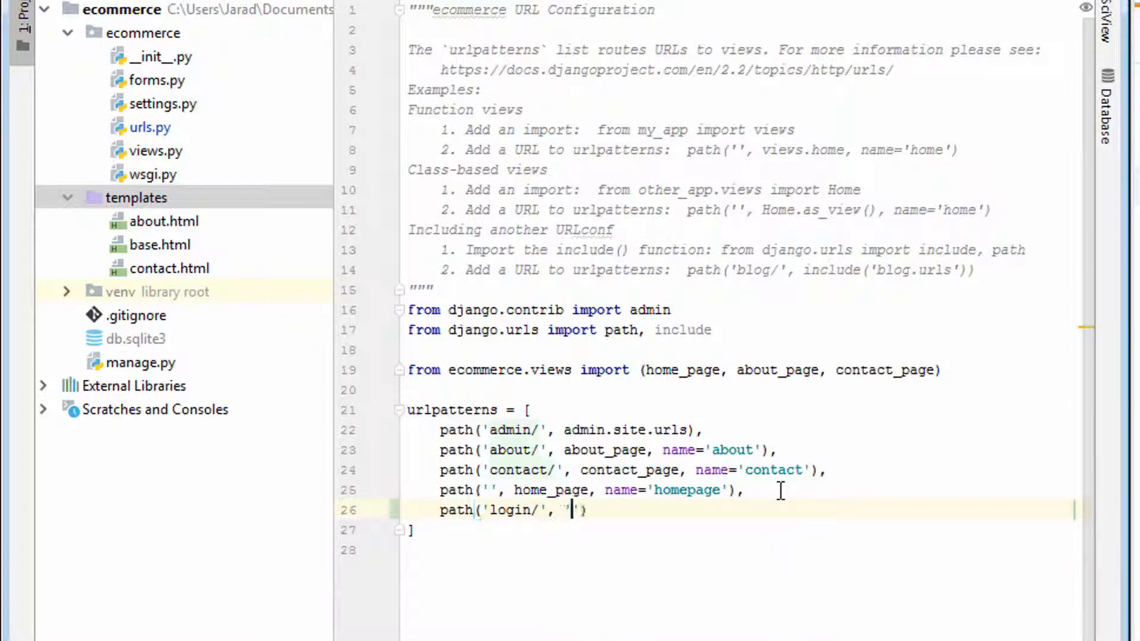
pyautogui.write('login_pag')
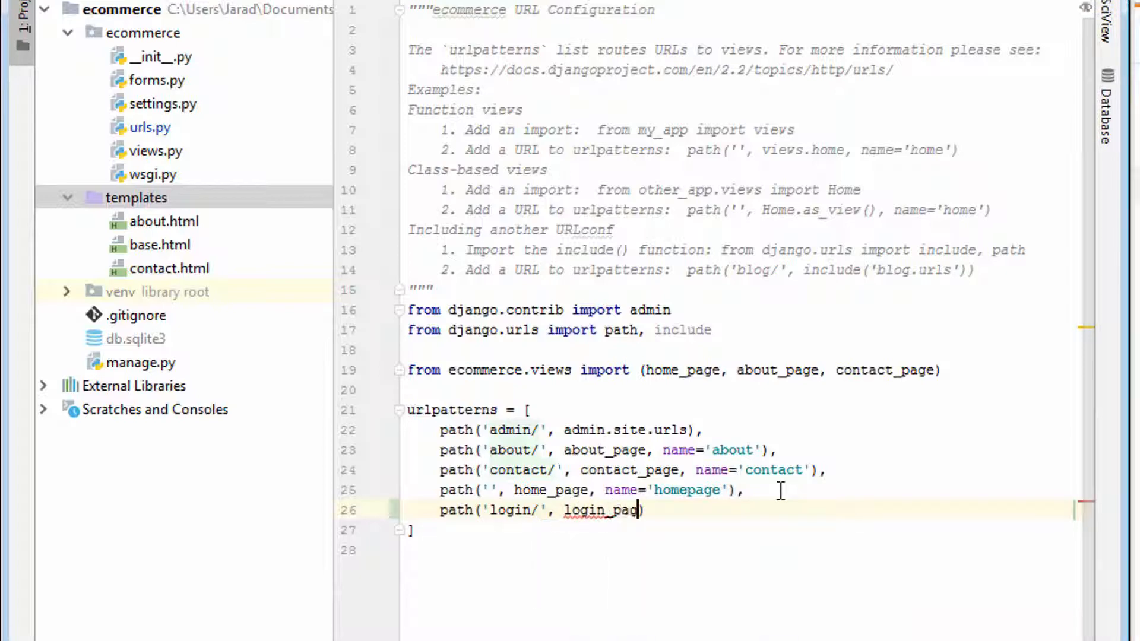
pyautogui.write(', na')
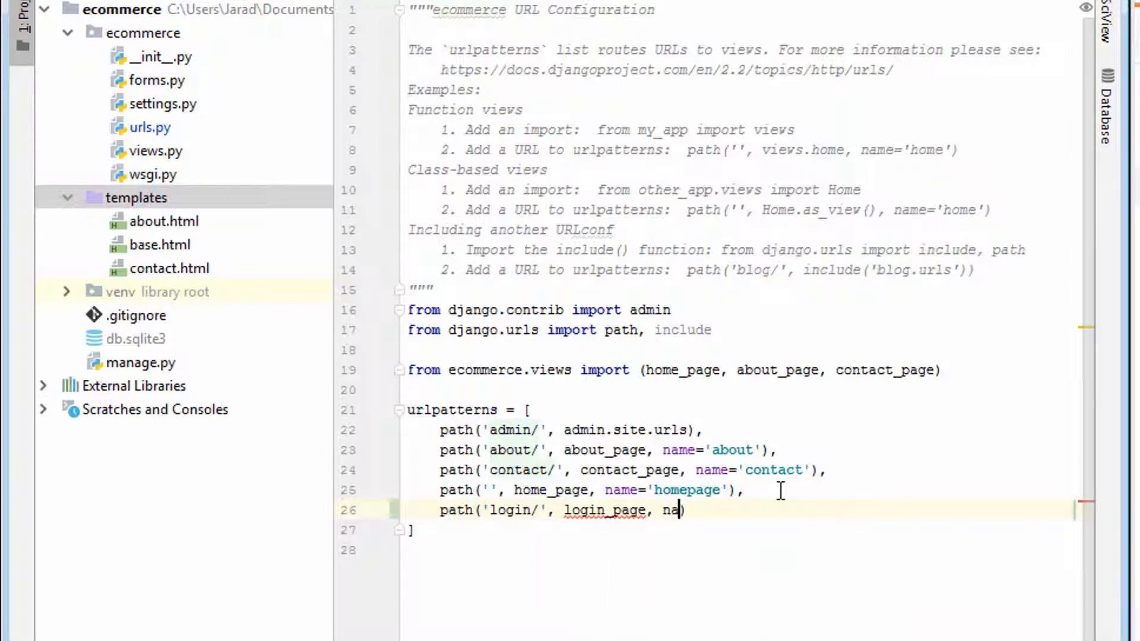
pyautogui.write("me='login'")
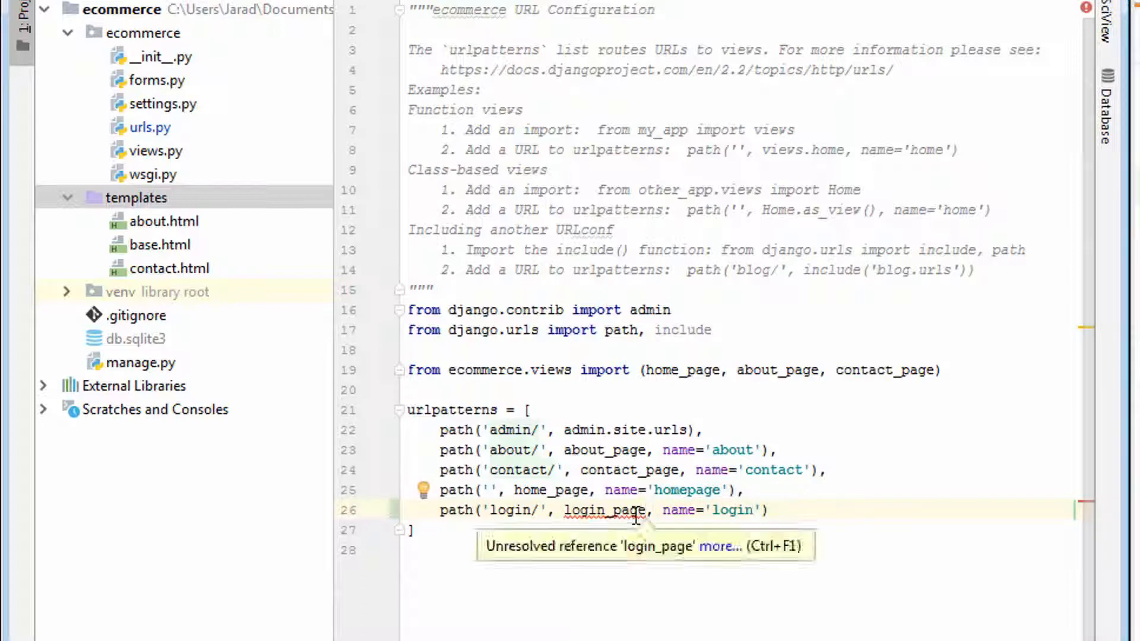
# Write a login_page(request) view in views.py rendering 'login.html' with context={}
pyautogui.click(157, 152)
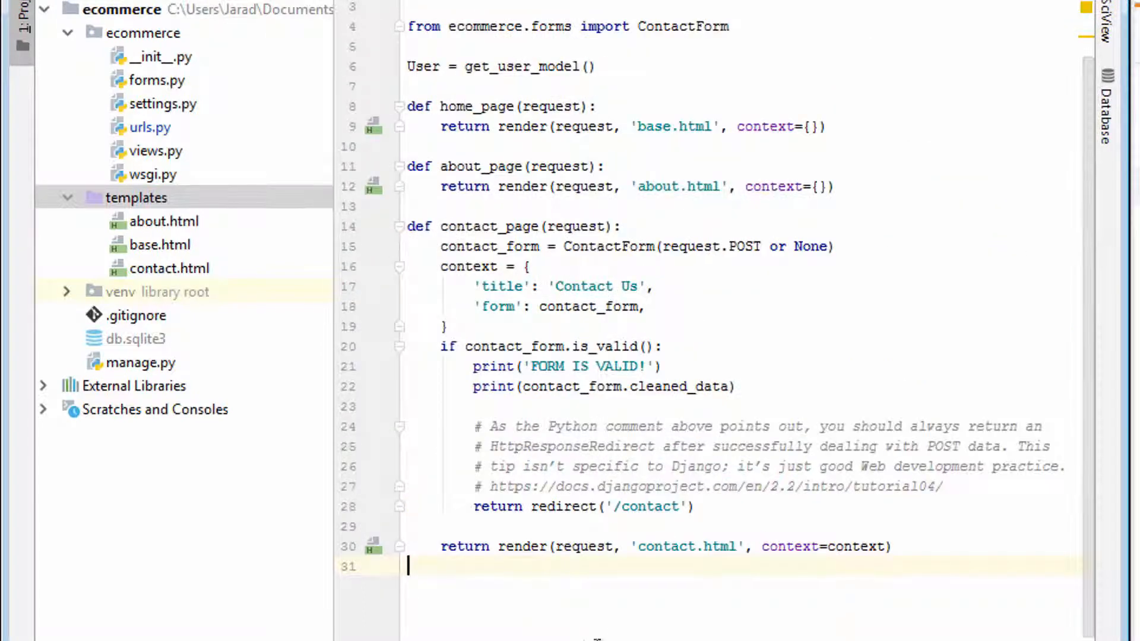
pyautogui.write('def login_page(')
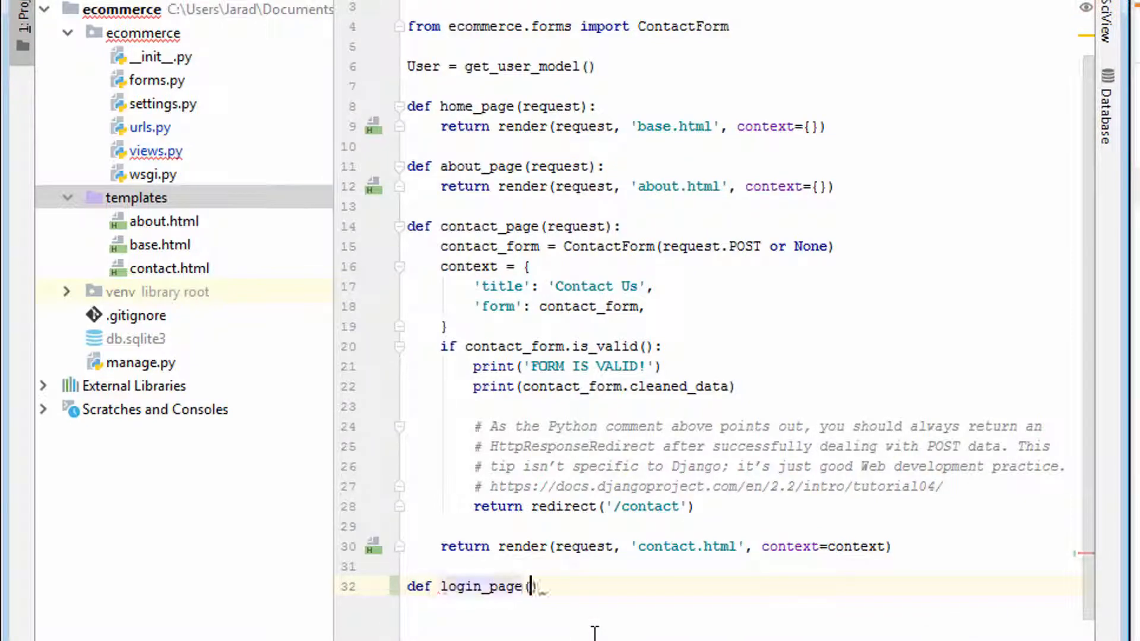
pyautogui.write('request')
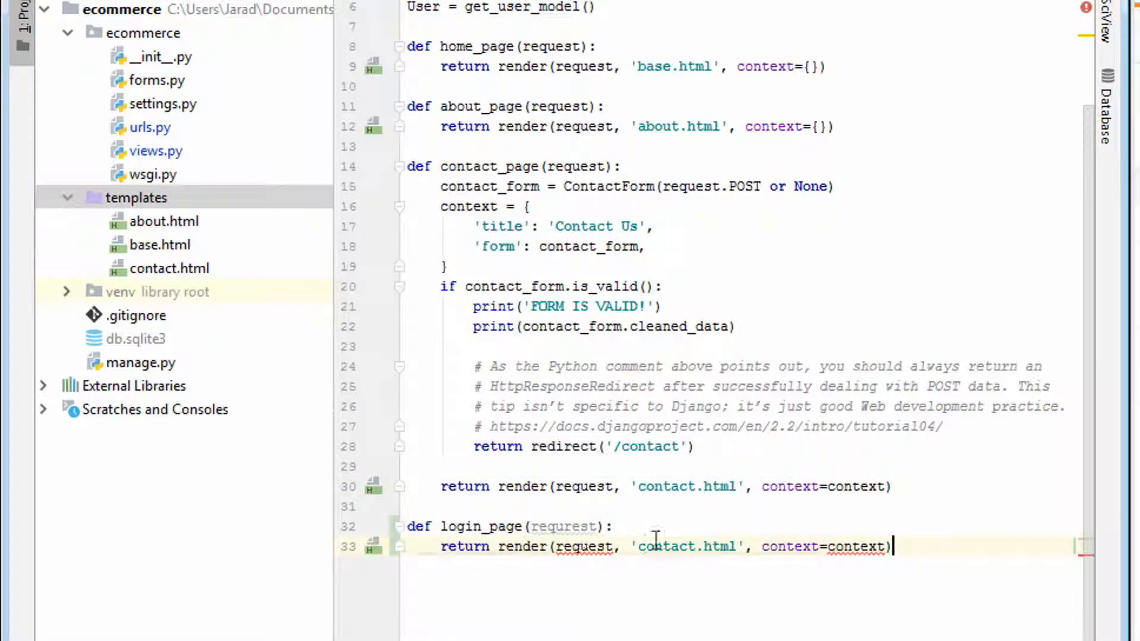
pyautogui.moveTo(696, 564)
pyautogui.write('logi')
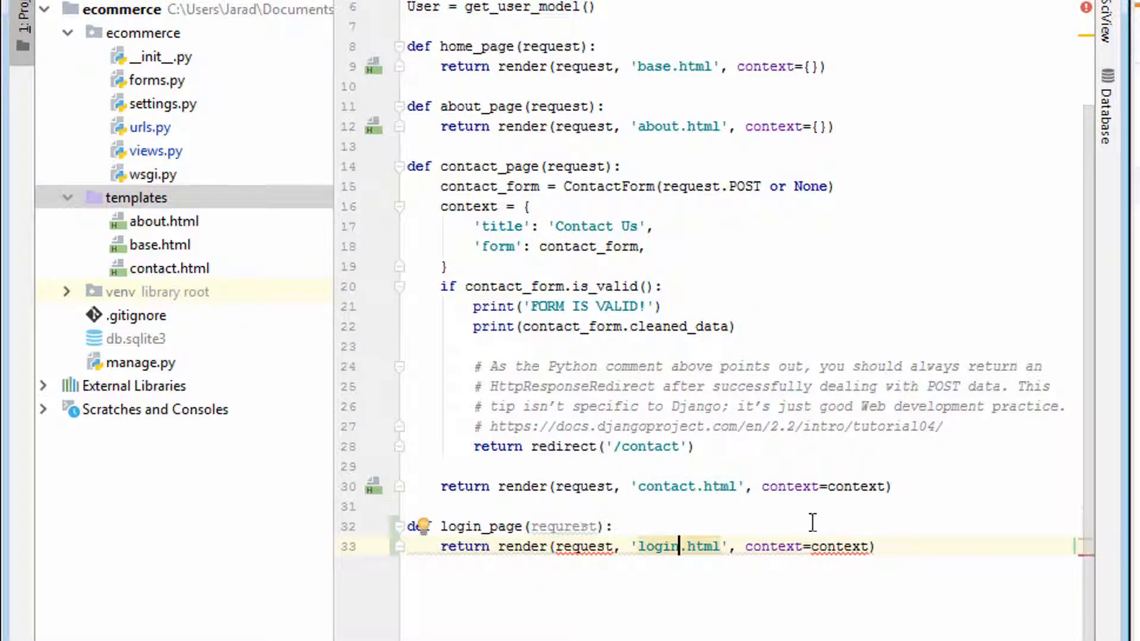
pyautogui.write('{}')
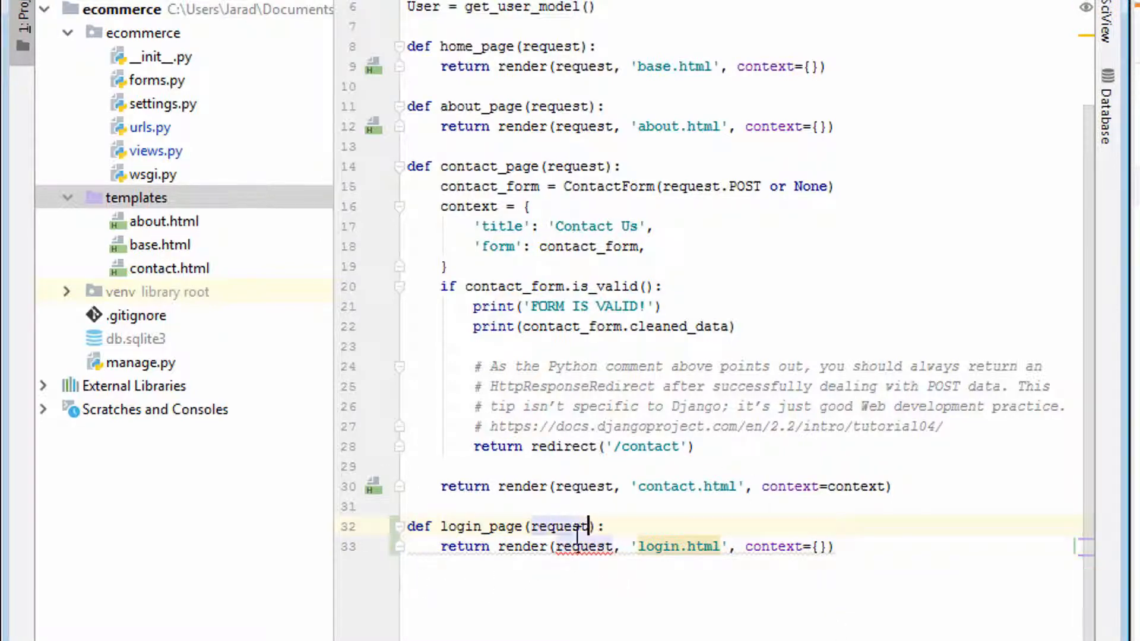
# Create an auth directory inside the templates folder
pyautogui.rightClick(135, 198)
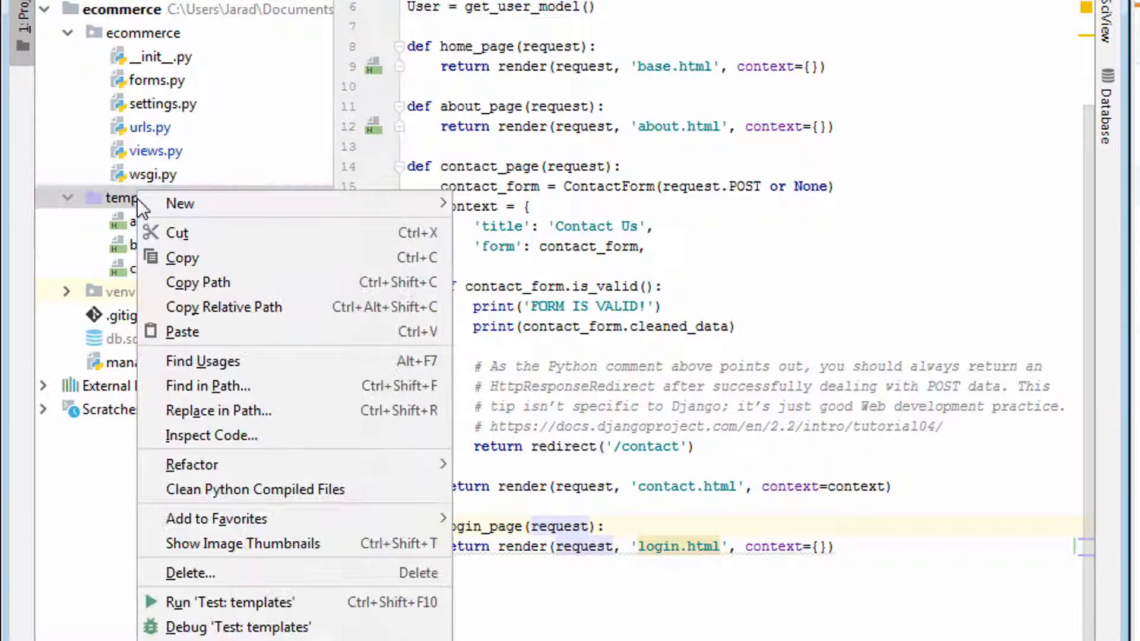
pyautogui.click(179, 203)
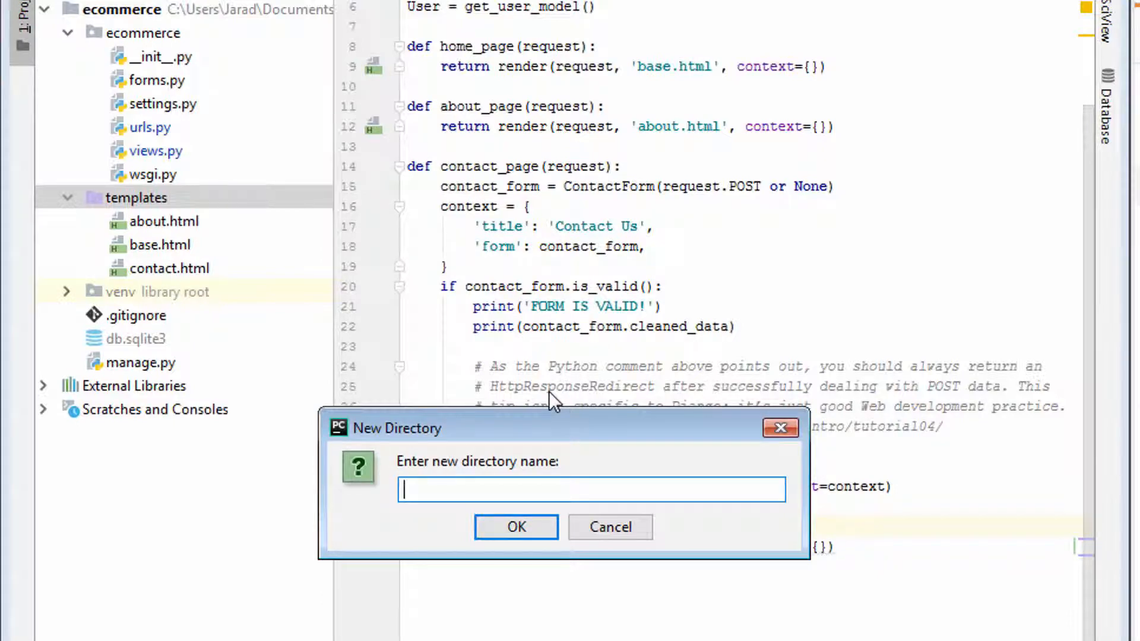
pyautogui.write('aush')
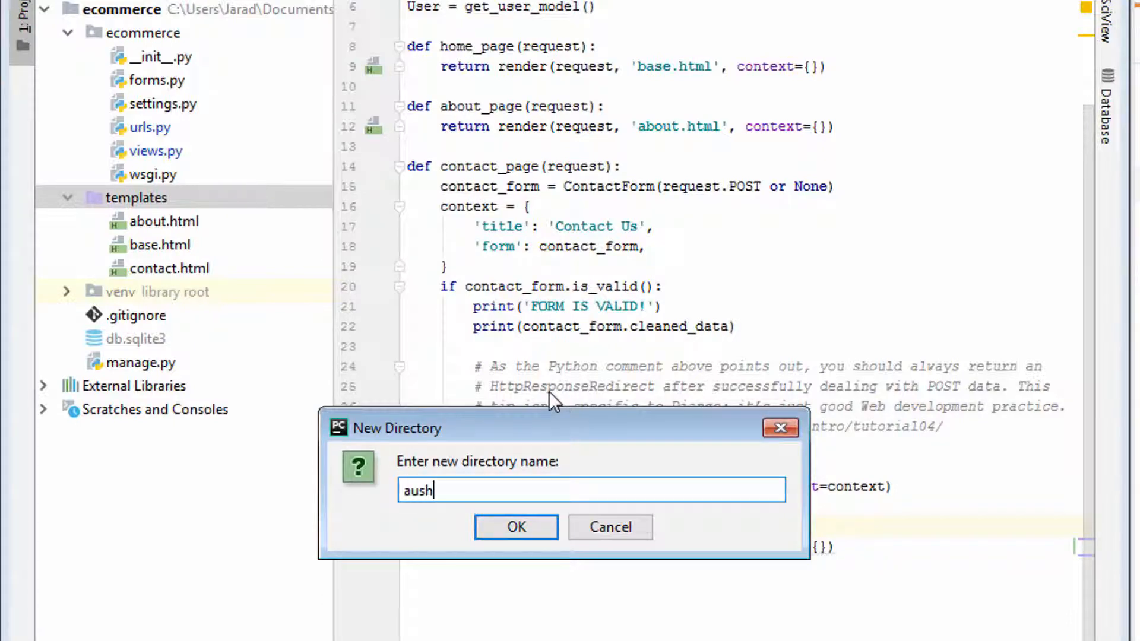
pyautogui.click(516, 528)
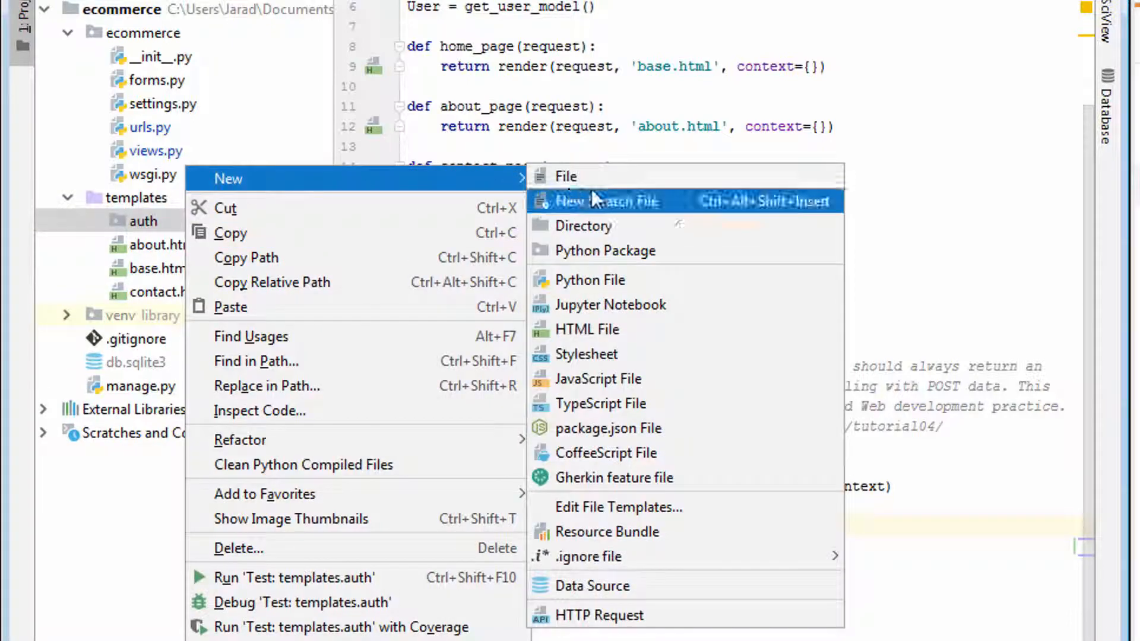
# Add a login.html file in templates/auth with its page title set to Login
pyautogui.click(586, 330)
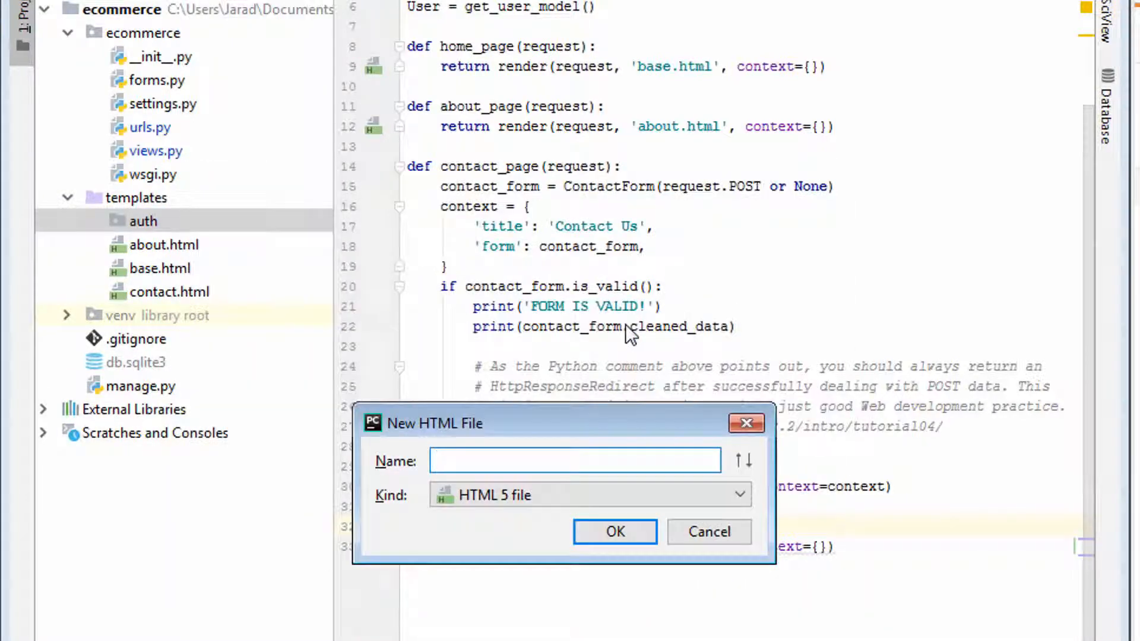
pyautogui.click(615, 531)
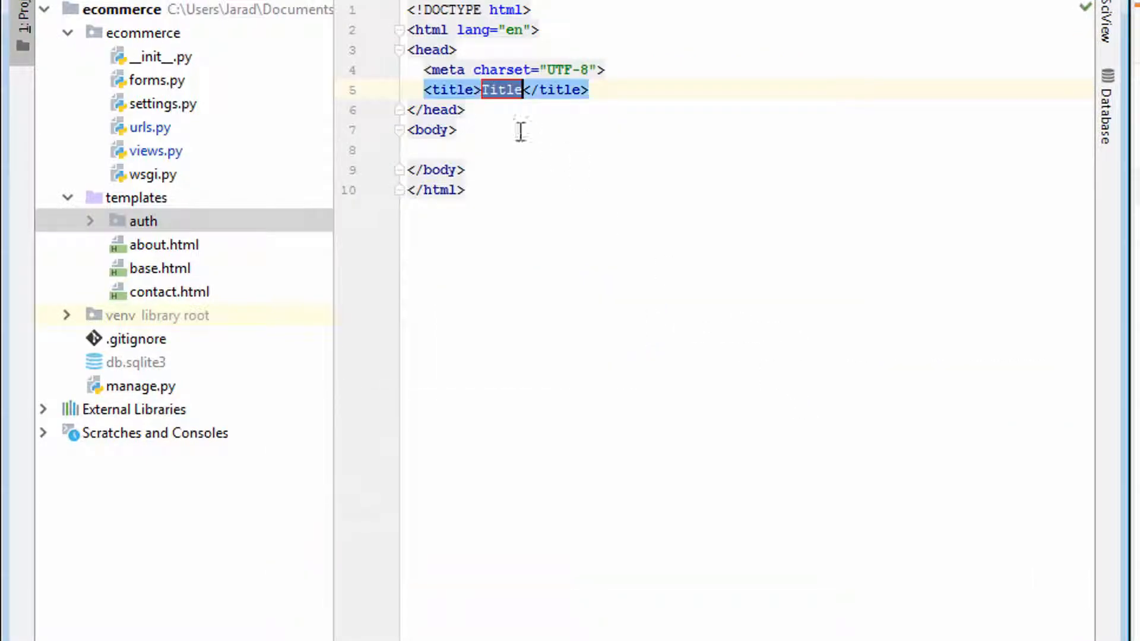
pyautogui.write('Lo')
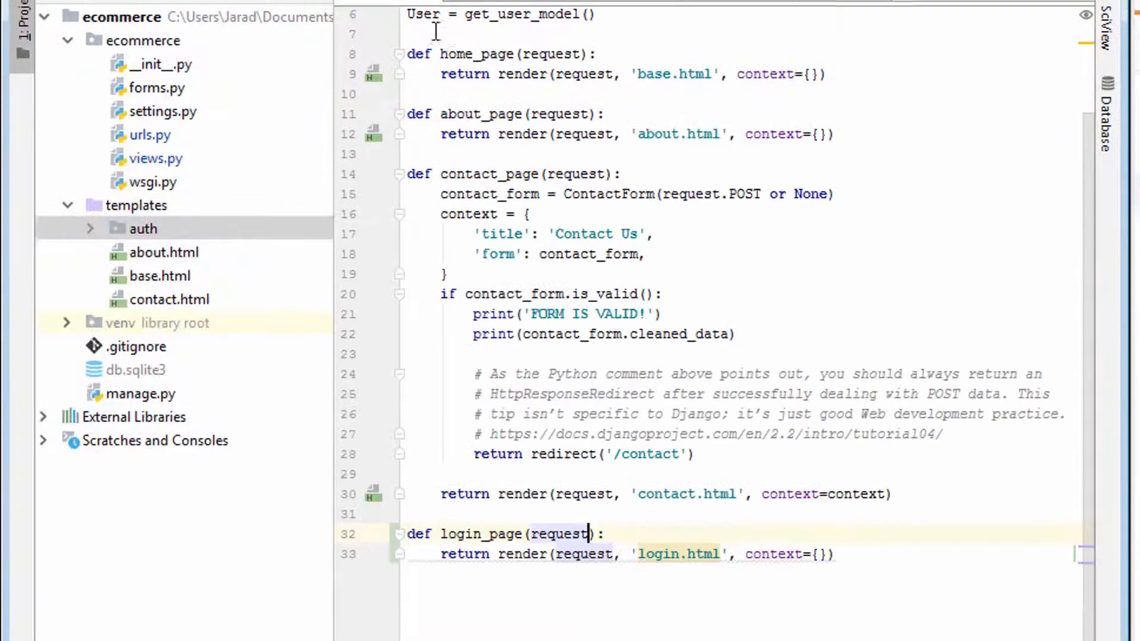
pyautogui.click(506, 34)
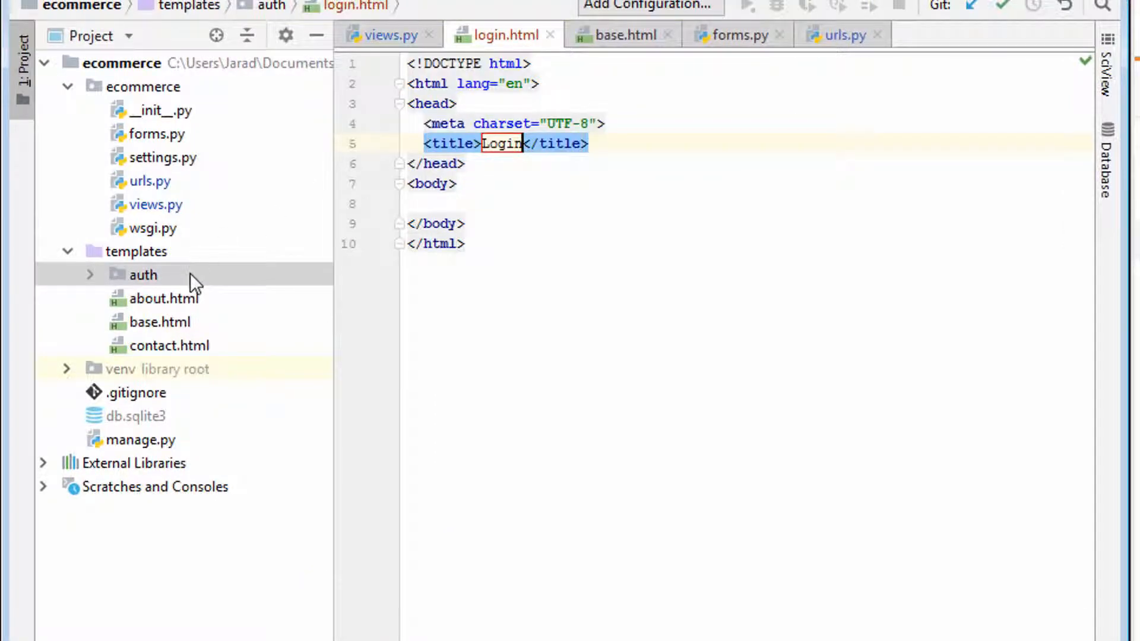
pyautogui.moveTo(851, 43)
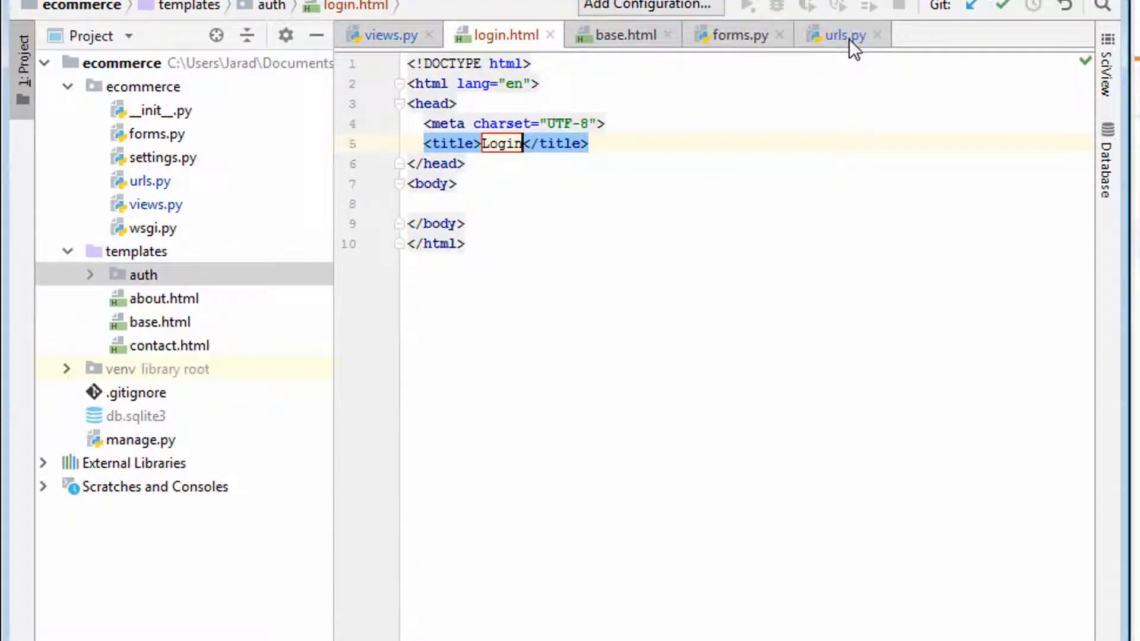
# Add login_page to the ecommerce.views import line in urls.py
pyautogui.click(840, 35)
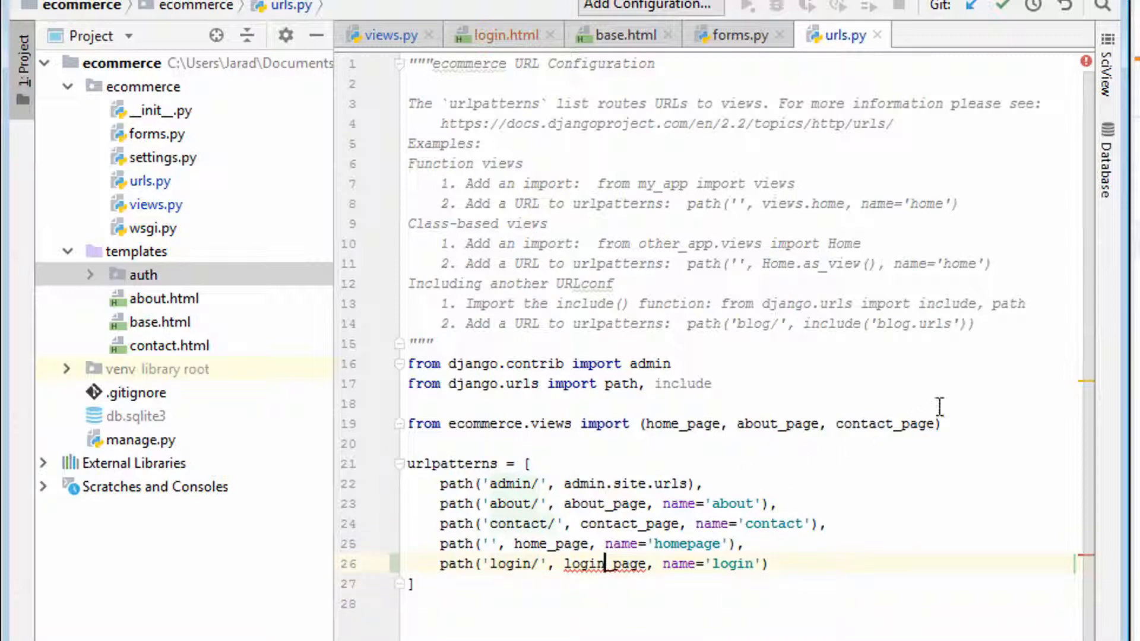
pyautogui.click(938, 423)
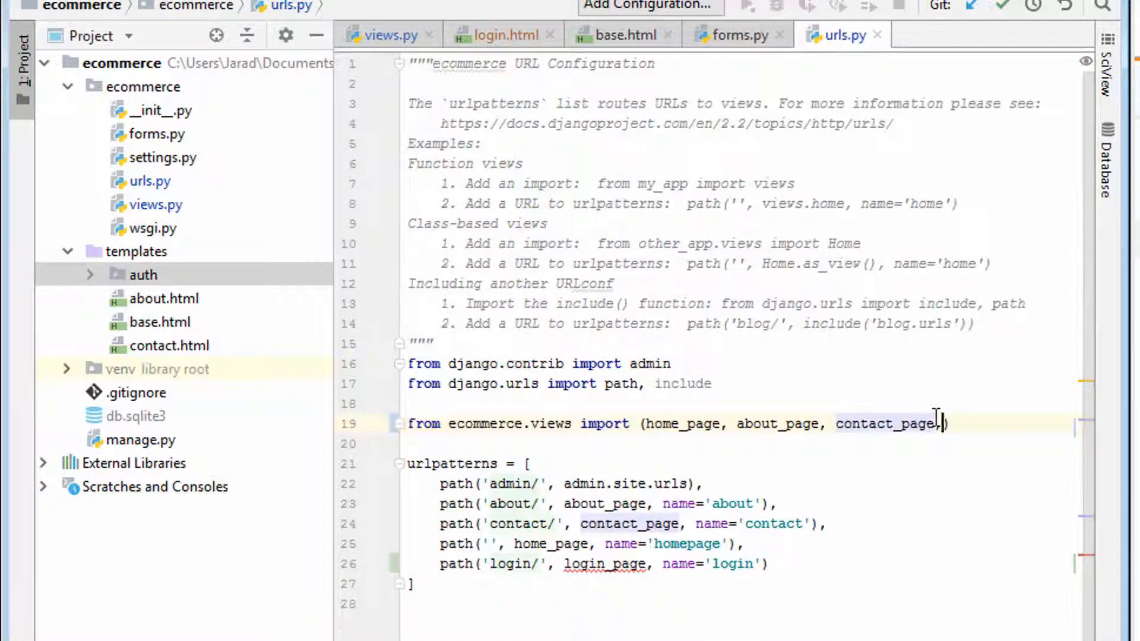
pyautogui.write('login_page)')
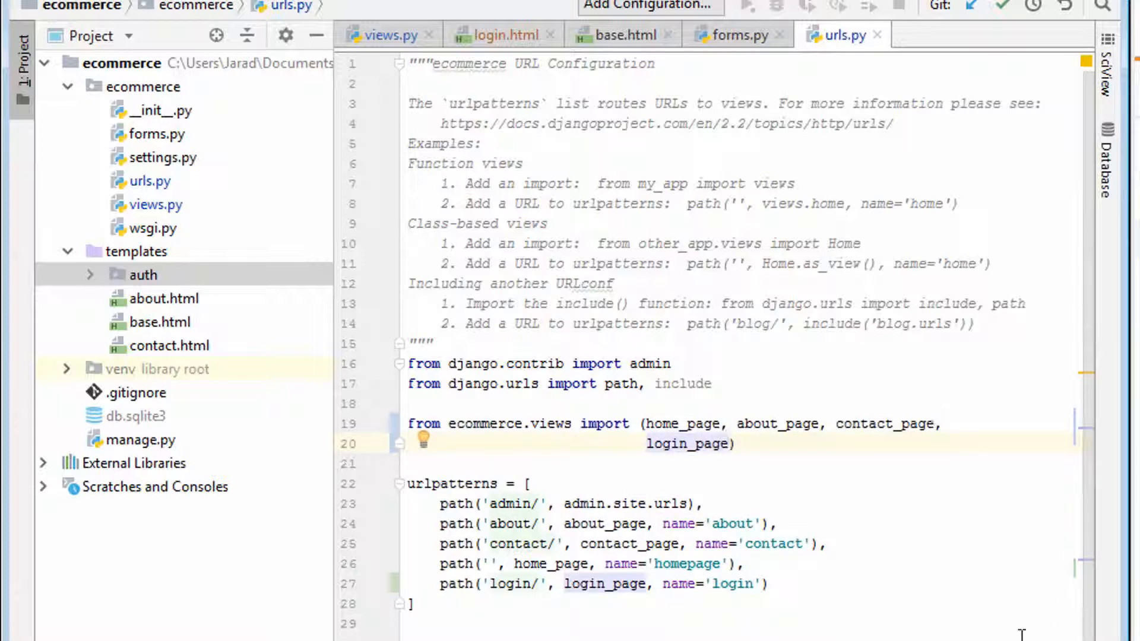
pyautogui.click(391, 35)
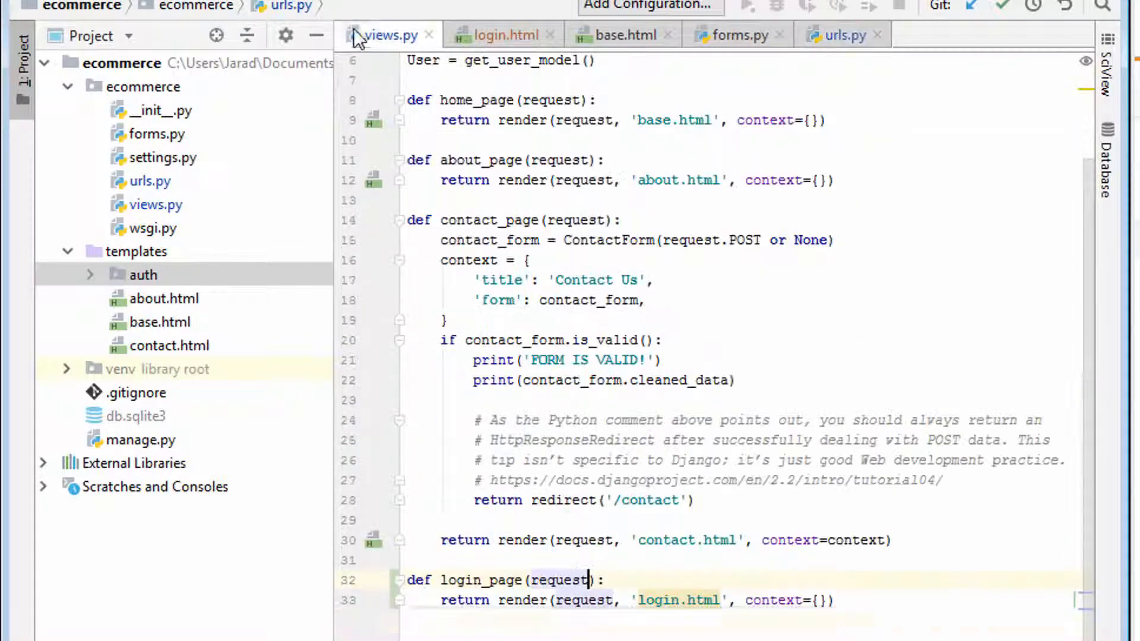
pyautogui.moveTo(677, 600)
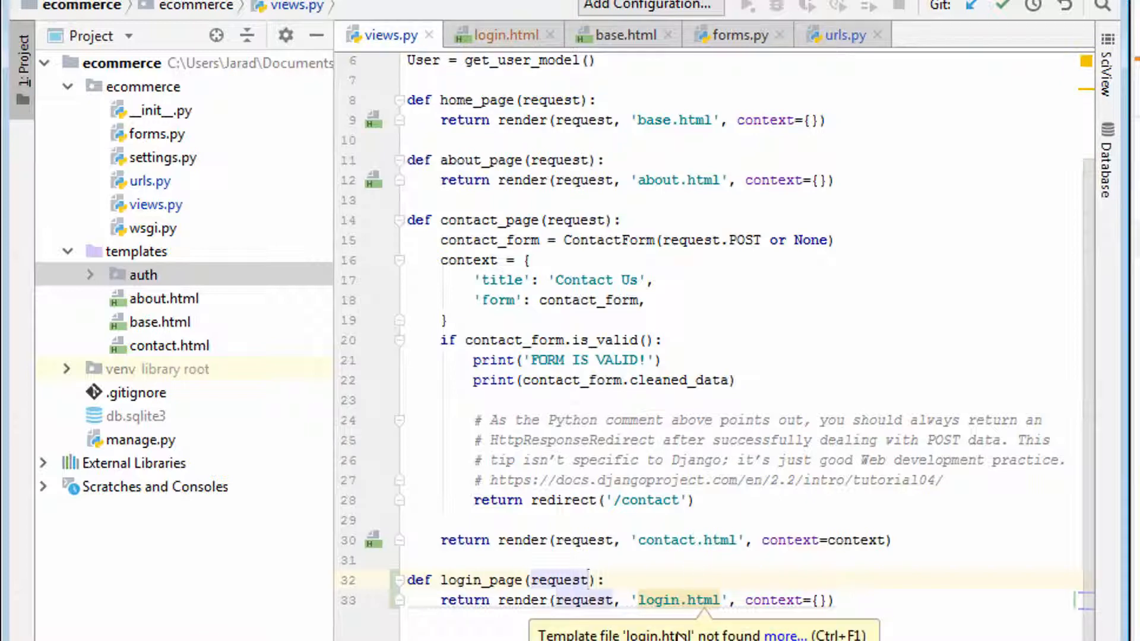
# Change login_page's template path to 'auth/login.html'
pyautogui.click(640, 600)
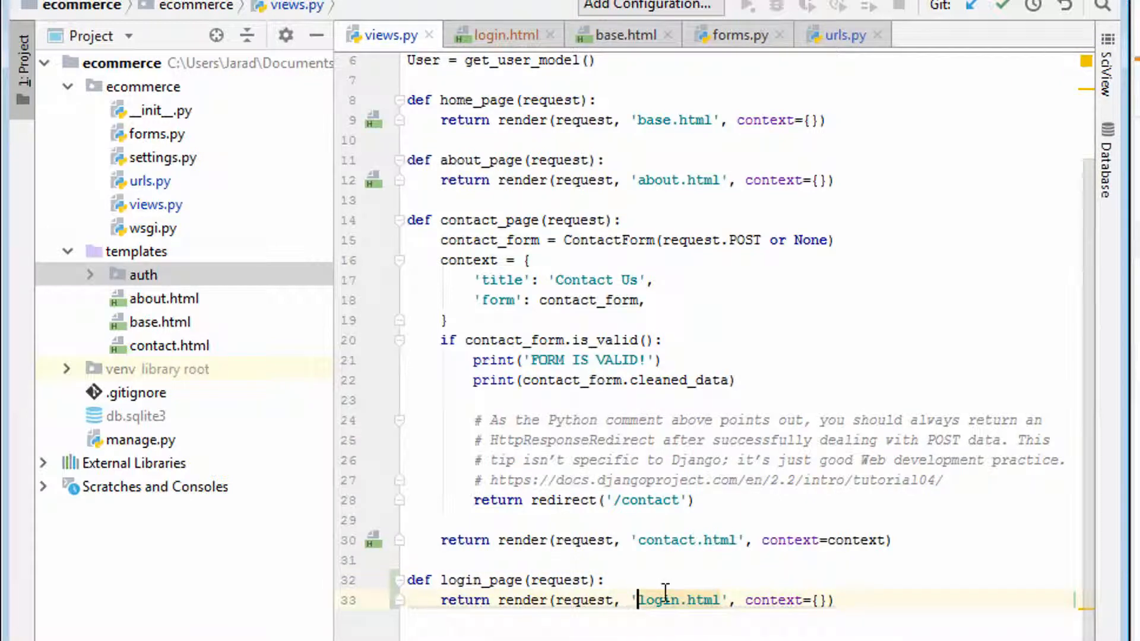
pyautogui.write('auth/')
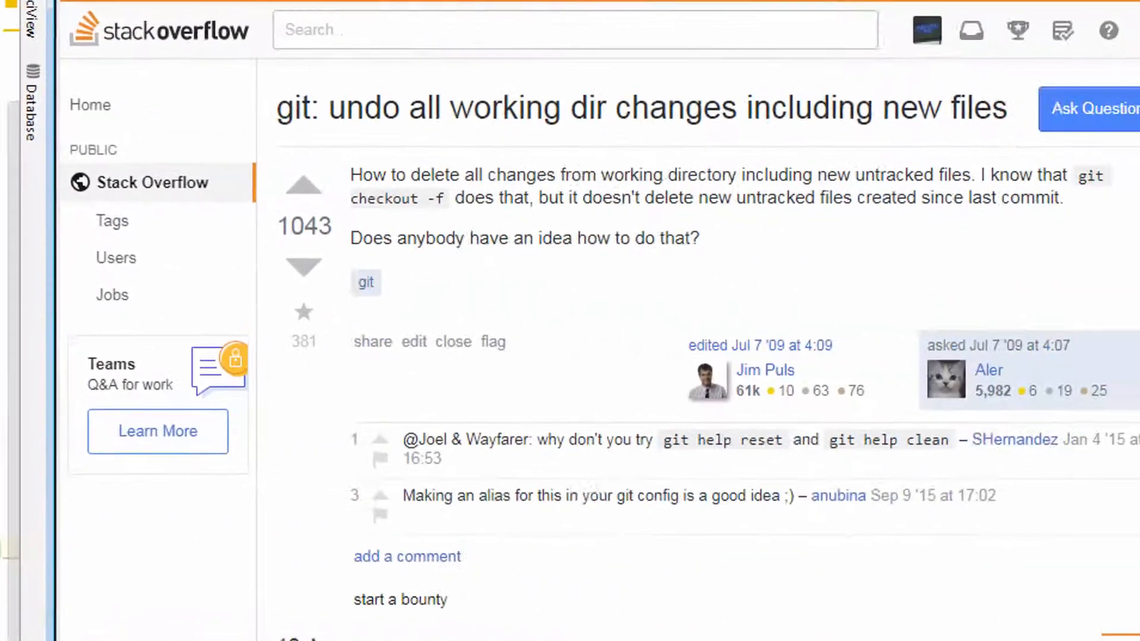
# Dismiss the bounty dialog and read the answer recommending git reset HEAD --hard and git clean -fd
pyautogui.click(400, 600)
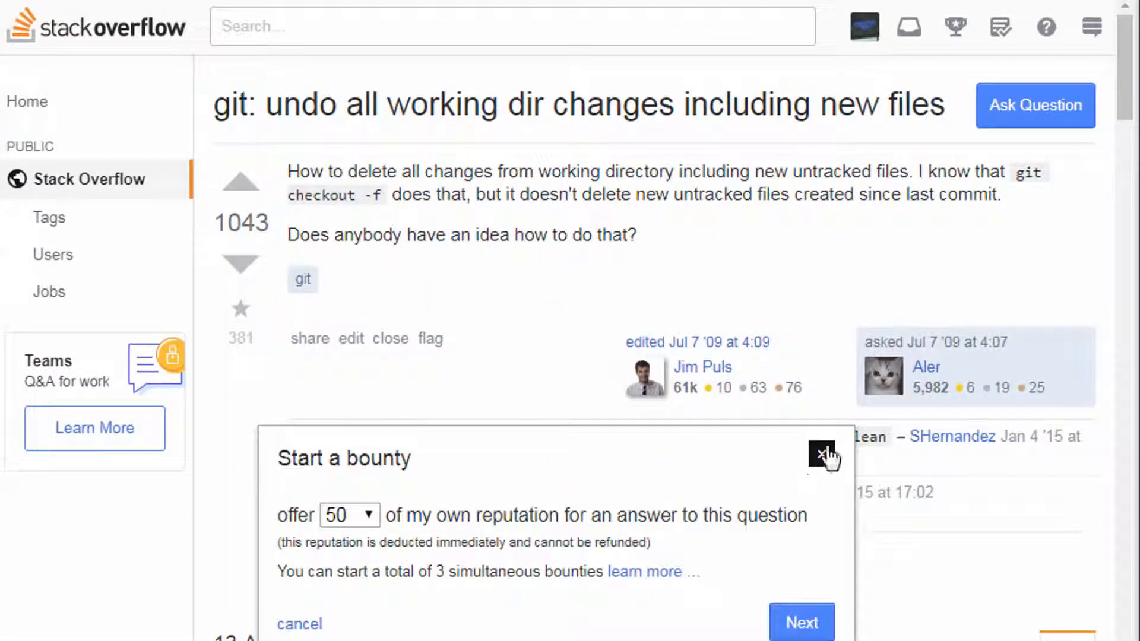
pyautogui.click(822, 454)
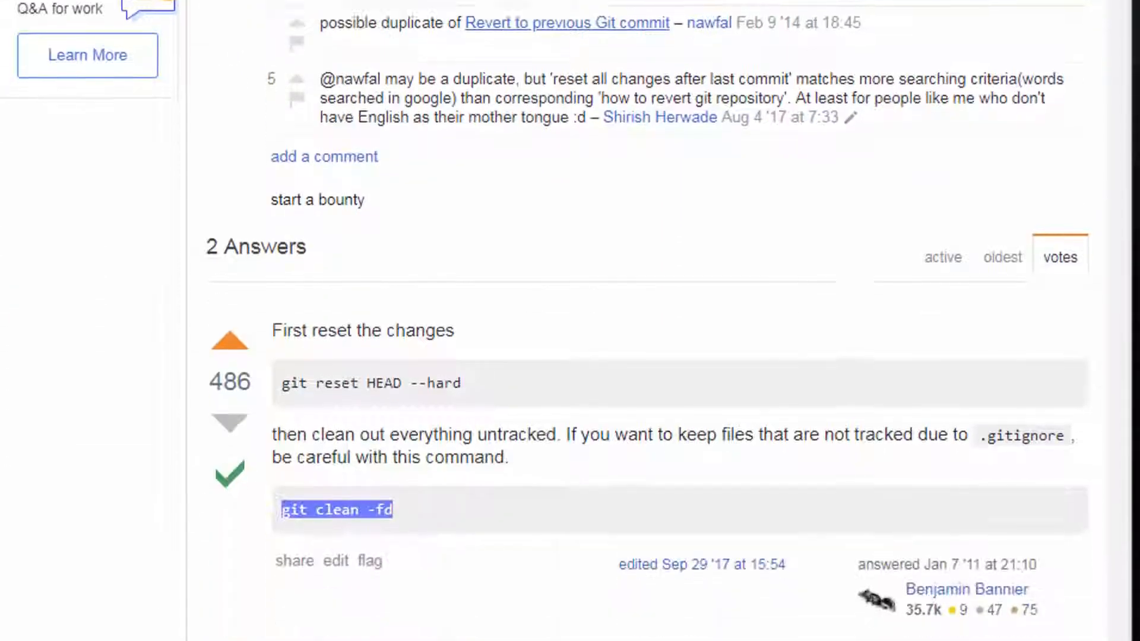
pyautogui.scroll(-3)
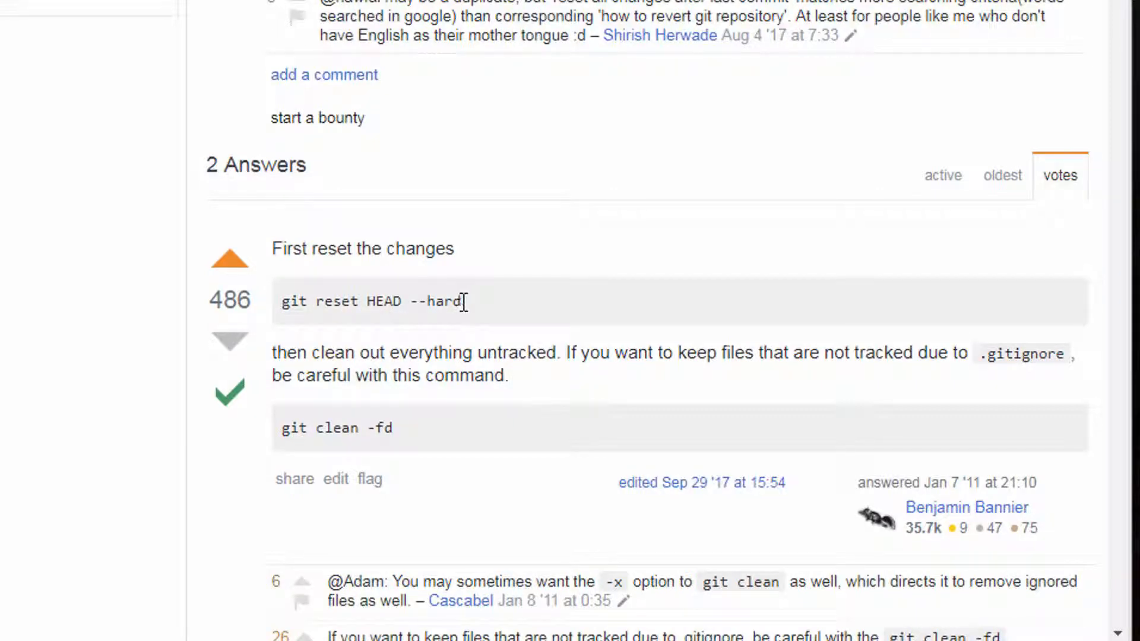
pyautogui.moveTo(366, 433)
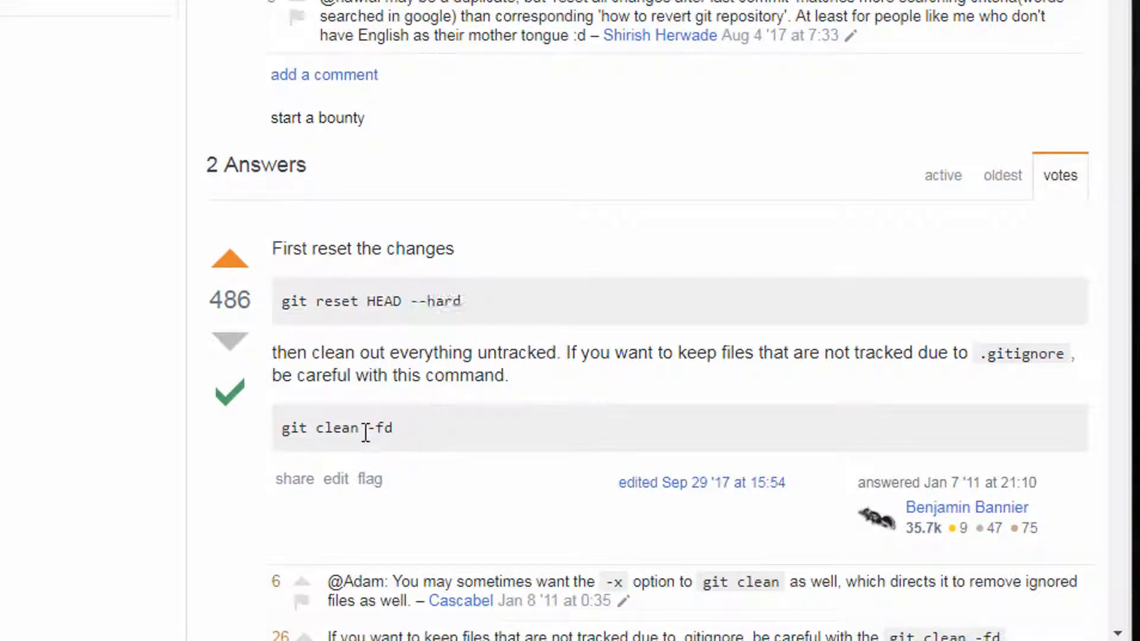
pyautogui.moveTo(498, 297)
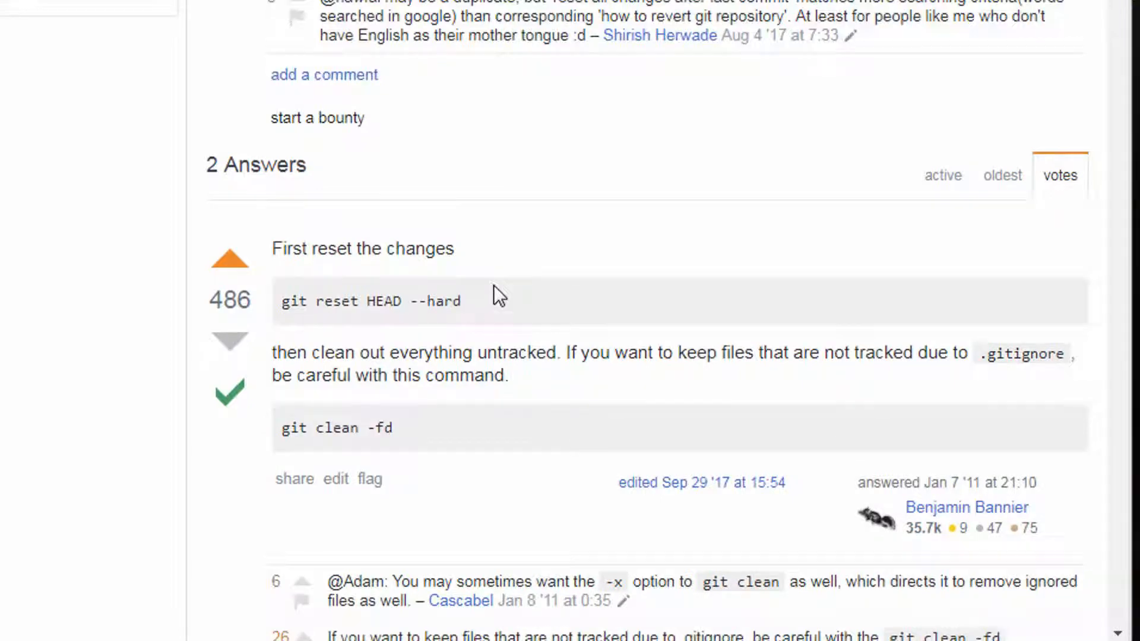
pyautogui.press('ctrl+t')
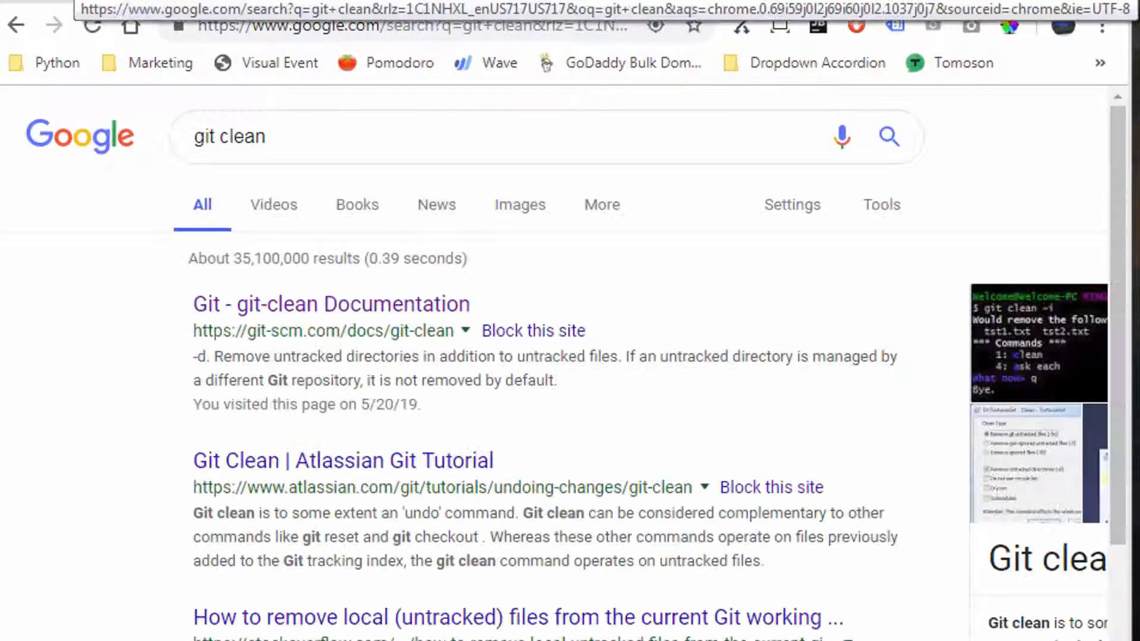
# Read the git-scm.com git-clean manual's descriptions of the -d and -f options
pyautogui.click(330, 304)
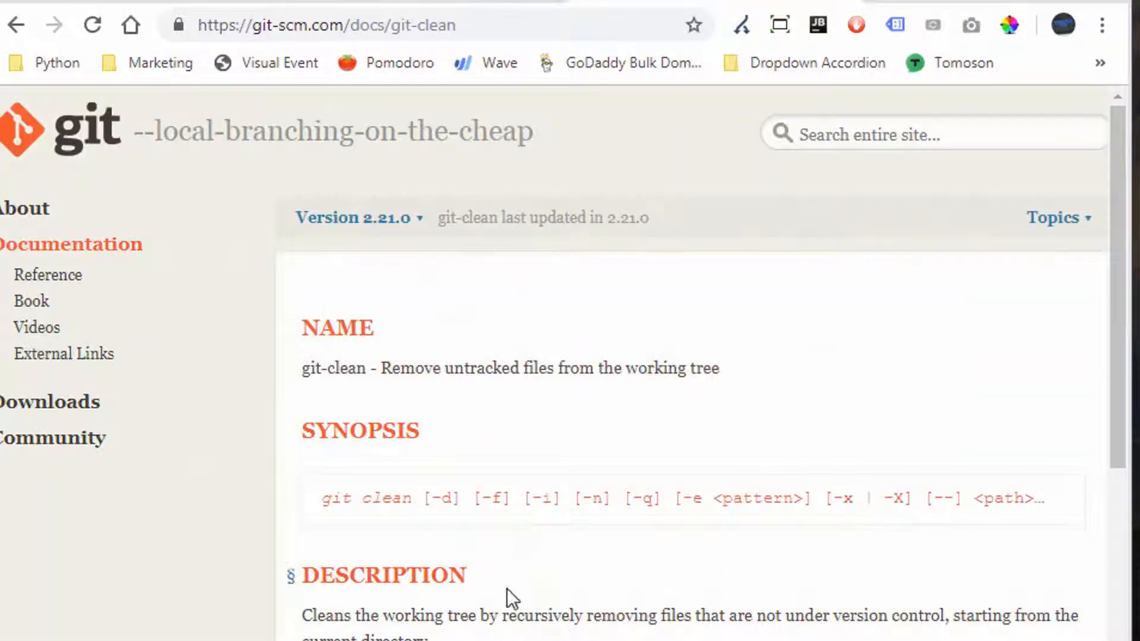
pyautogui.scroll(-3)
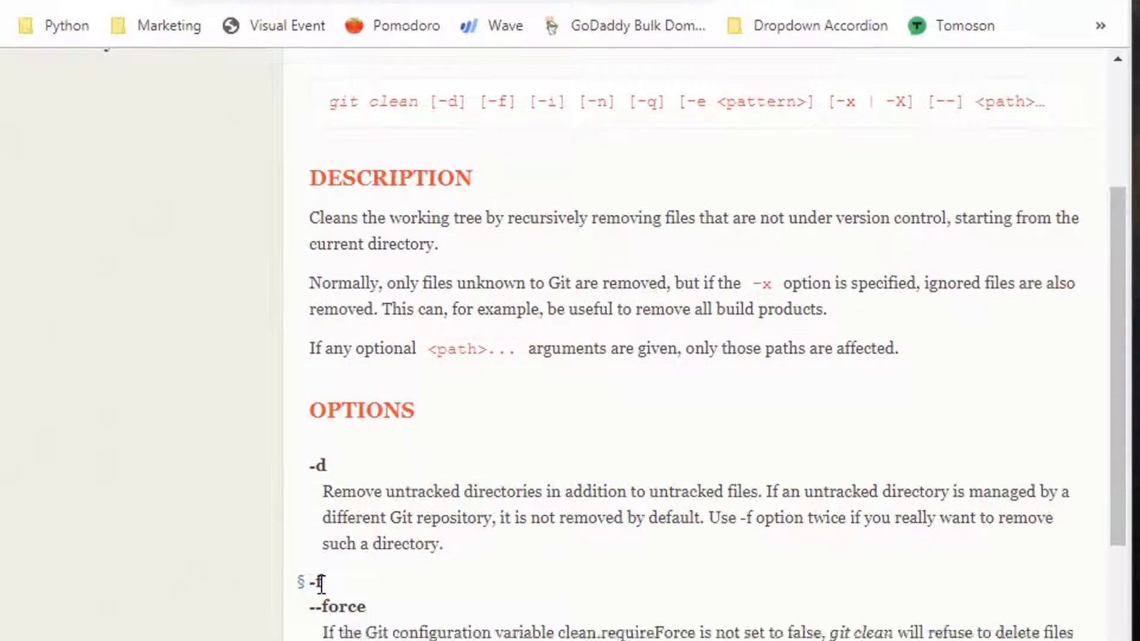
pyautogui.scroll(-3)
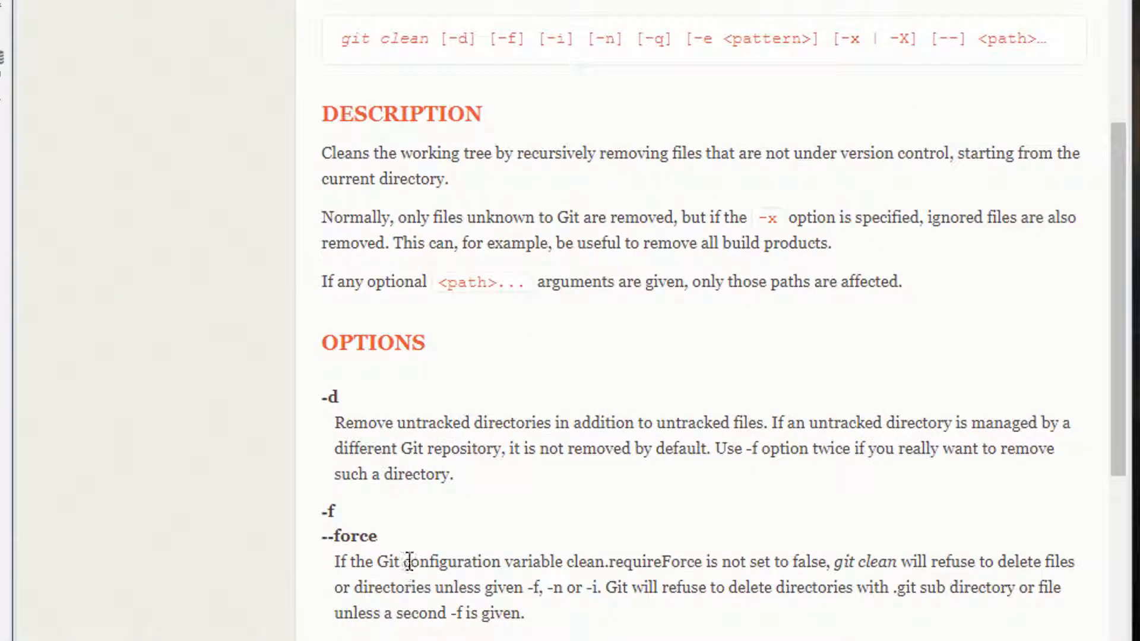
pyautogui.moveTo(564, 561)
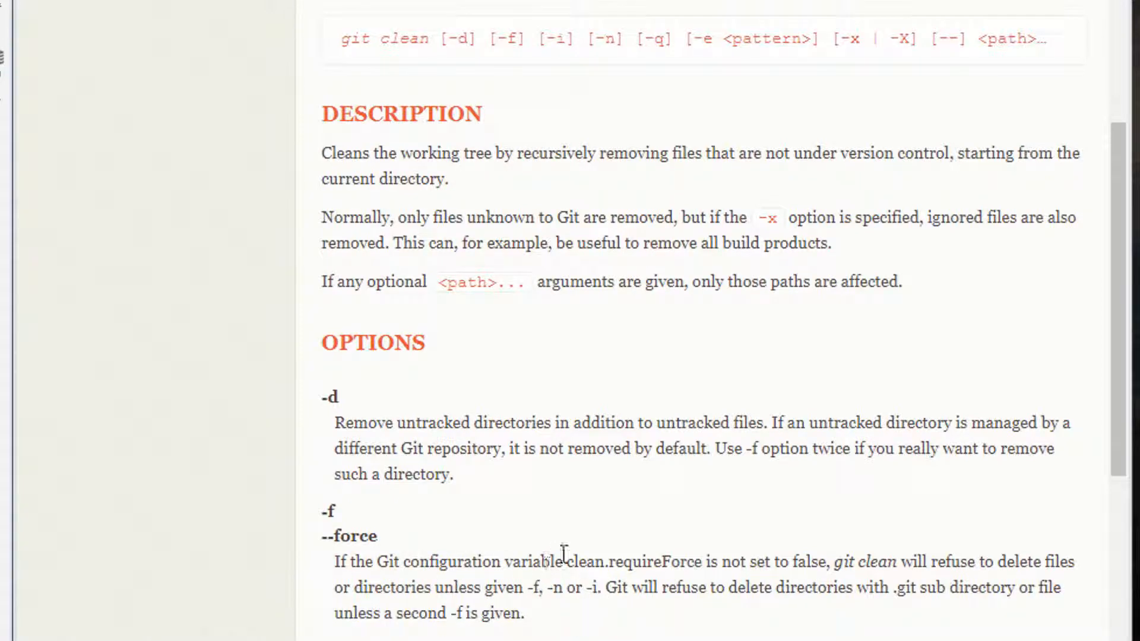
pyautogui.moveTo(618, 607)
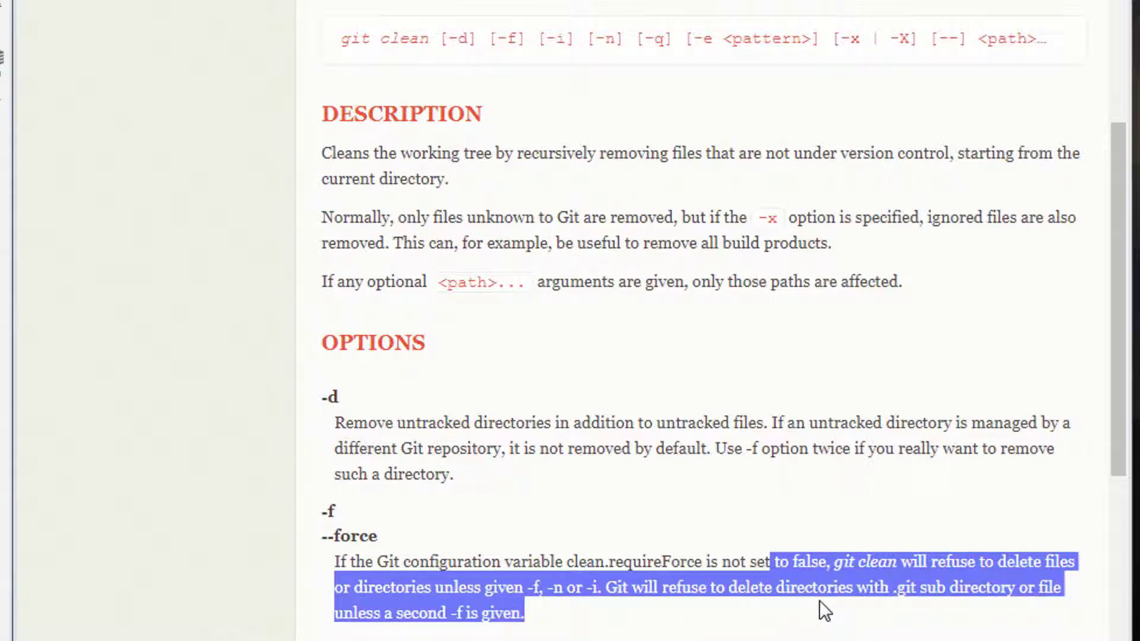
pyautogui.moveTo(560, 587)
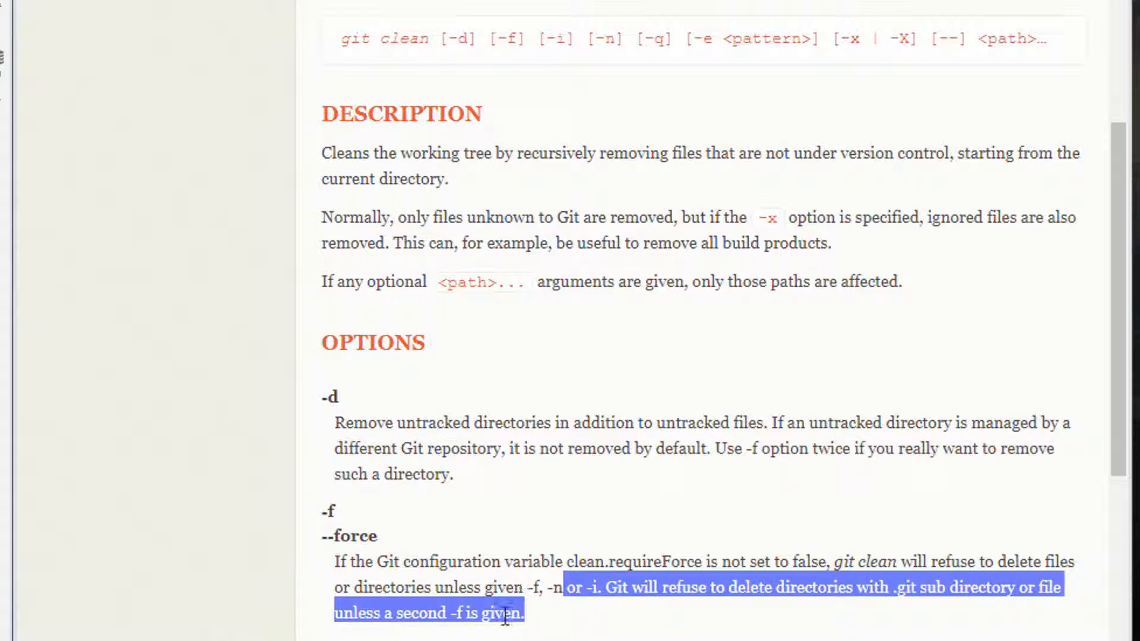
pyautogui.moveTo(433, 451)
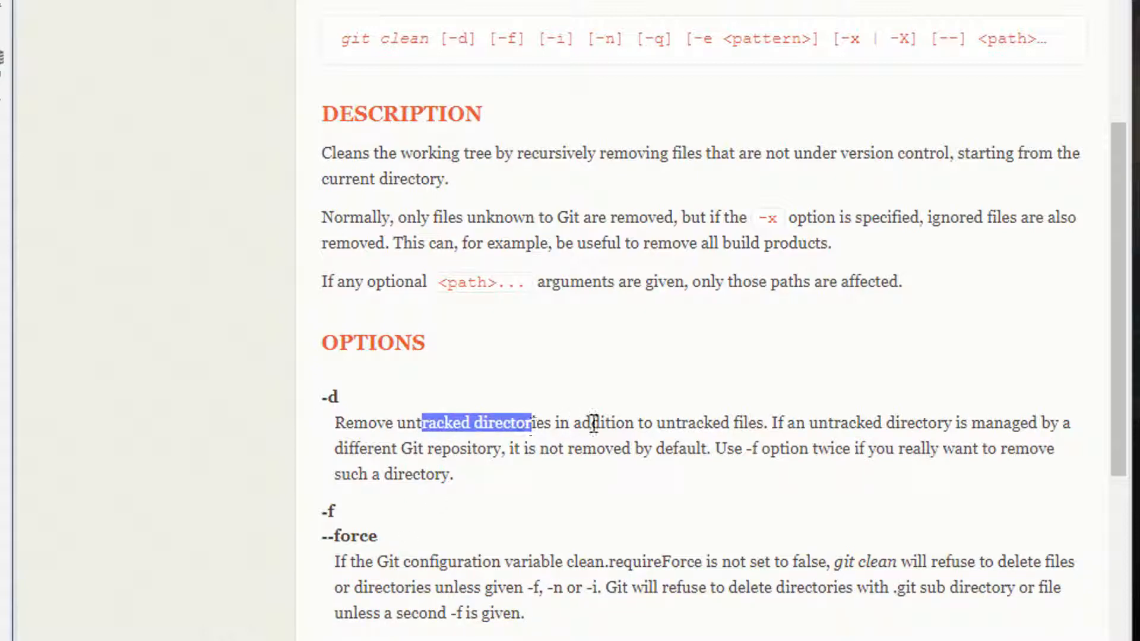
pyautogui.moveTo(716, 420)
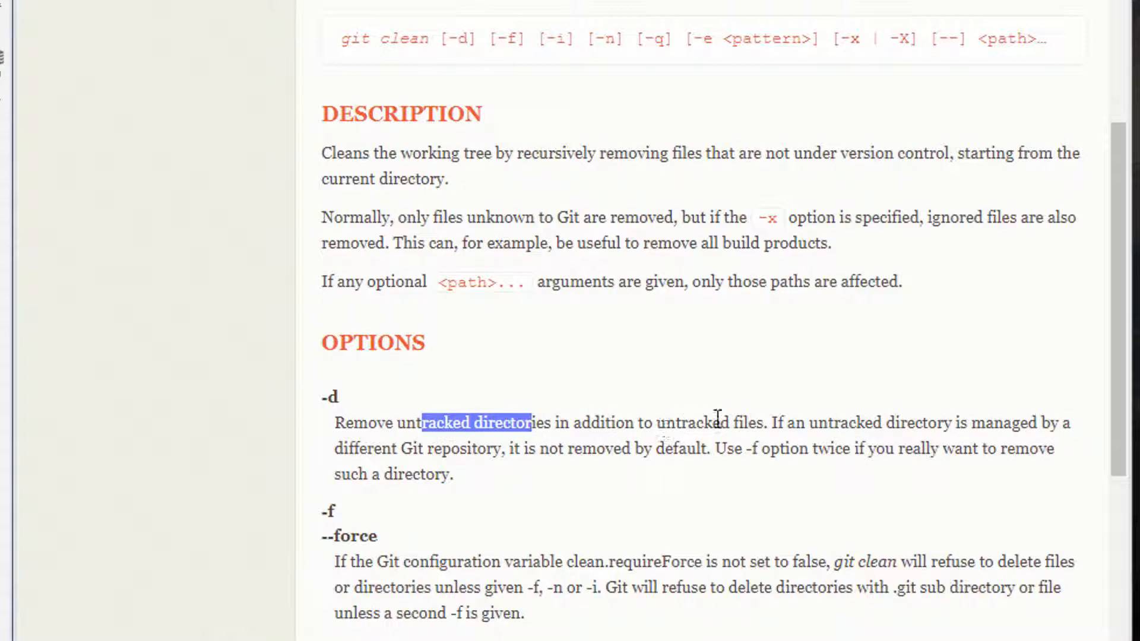
pyautogui.click(716, 424)
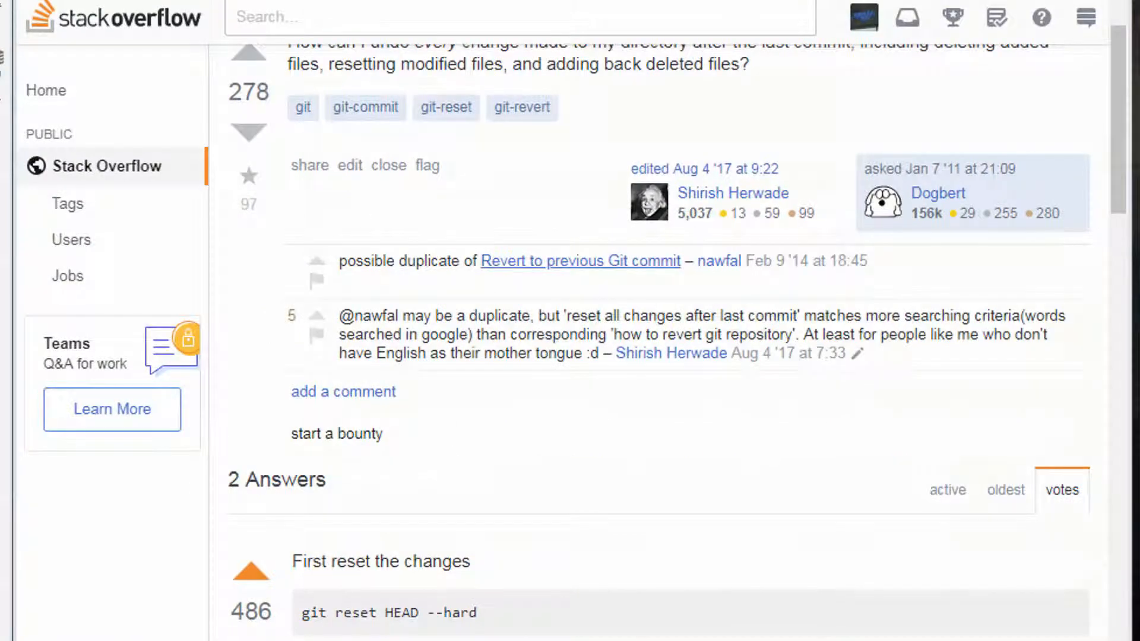
# Read the git clean -fd comments and open the 13-answer reset/clean thread
pyautogui.scroll(-3)
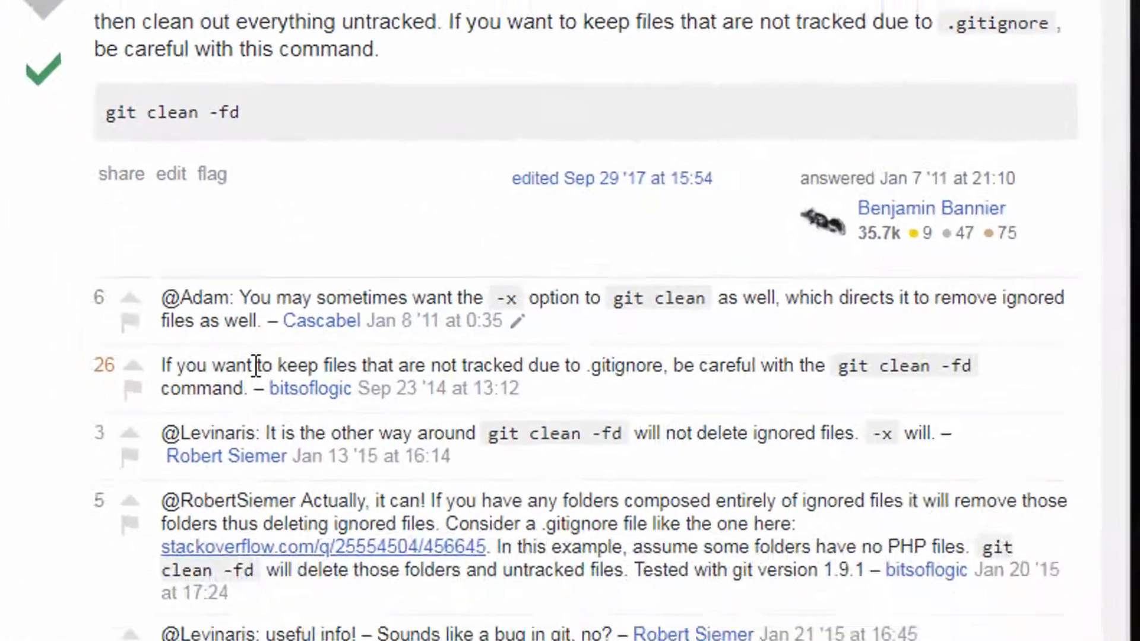
pyautogui.scroll(-3)
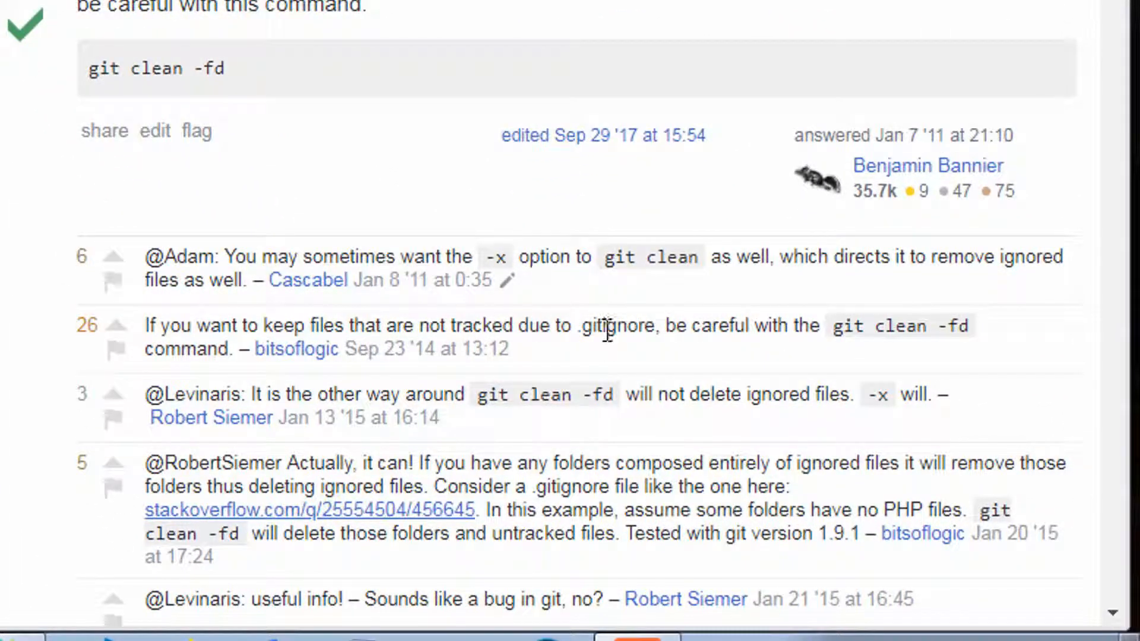
pyautogui.moveTo(900, 337)
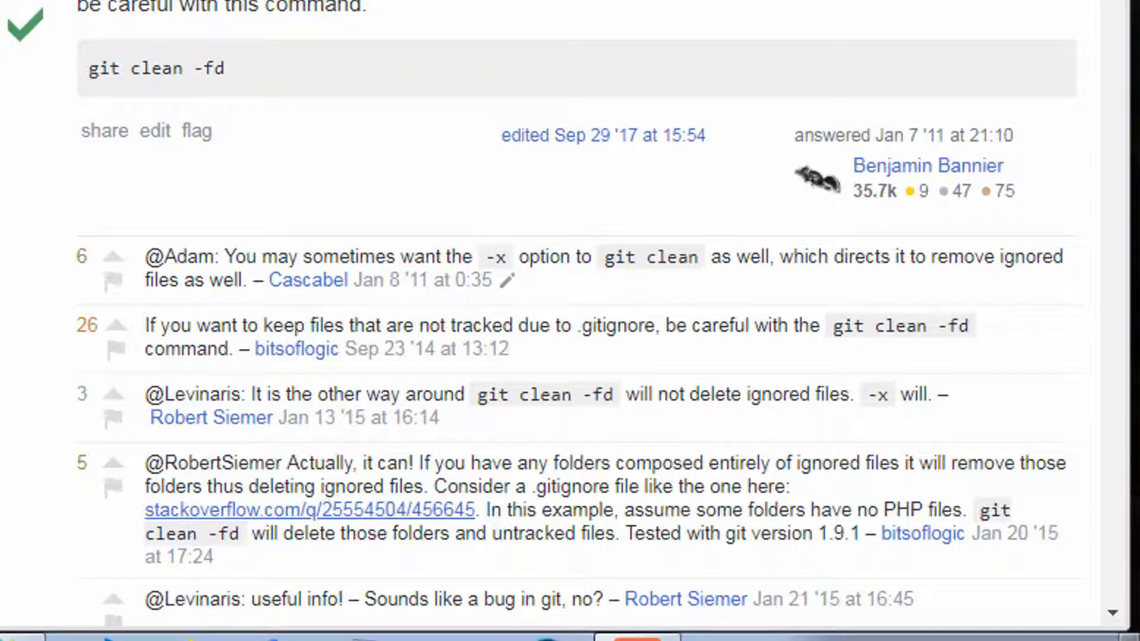
pyautogui.scroll(3)
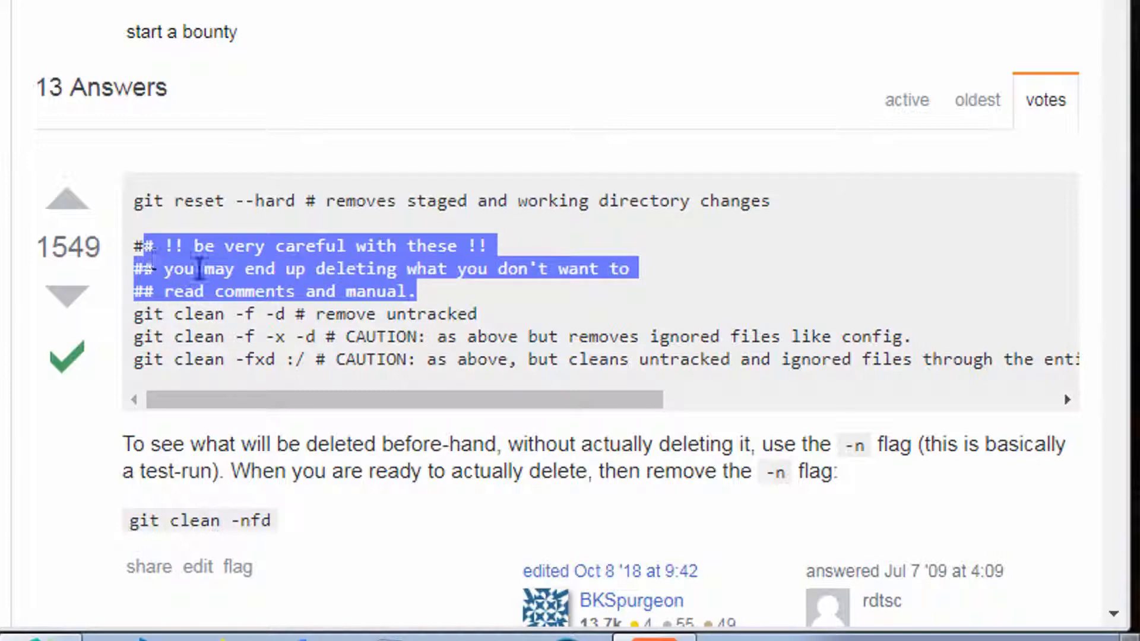
pyautogui.click(459, 314)
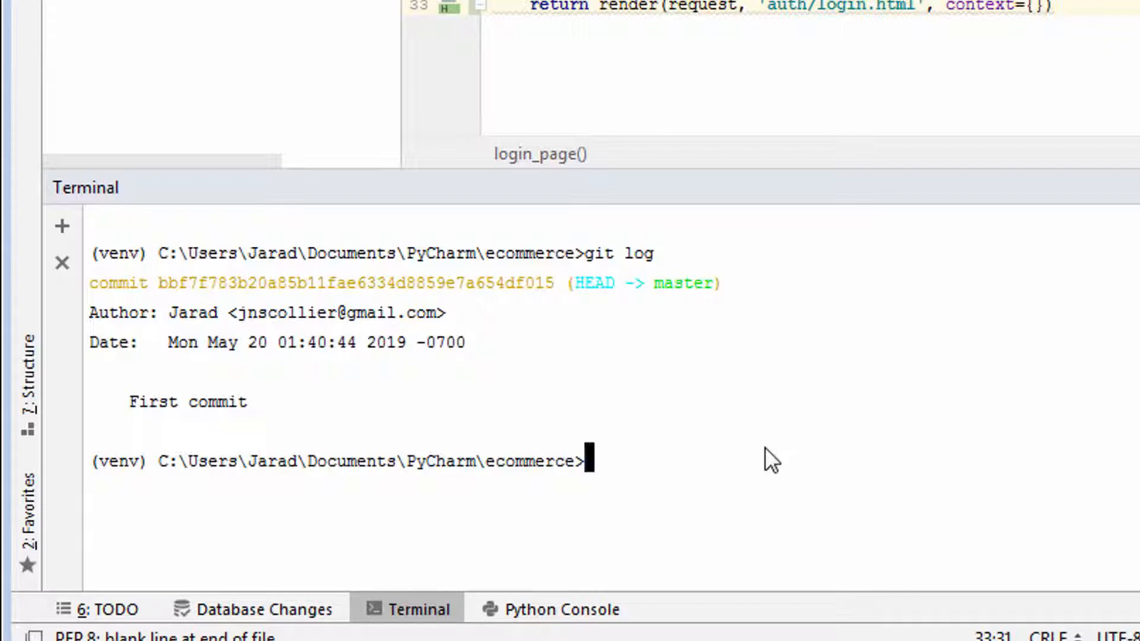
# Run git reset --hard in the terminal to return HEAD to the First commit
pyautogui.write('git')
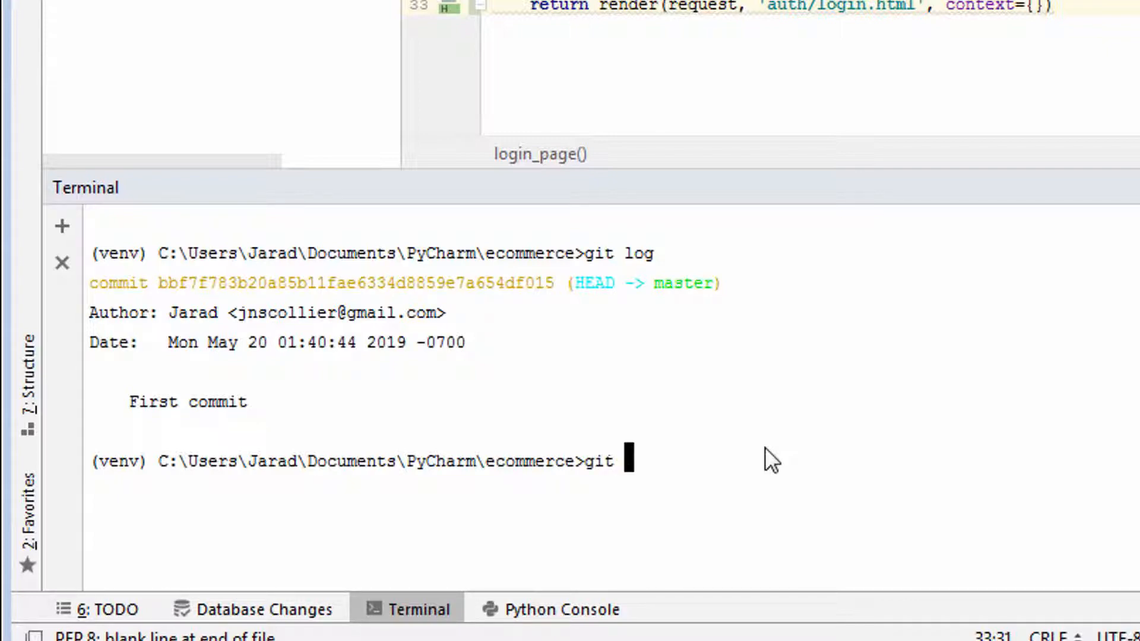
pyautogui.write('reset --ha')
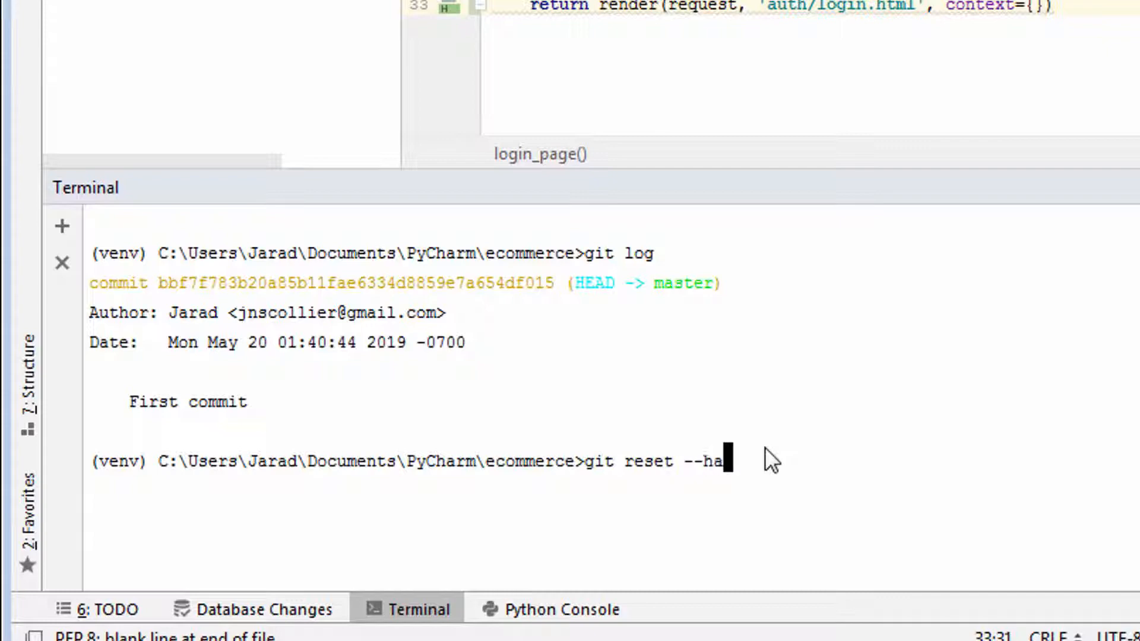
pyautogui.write('rd')
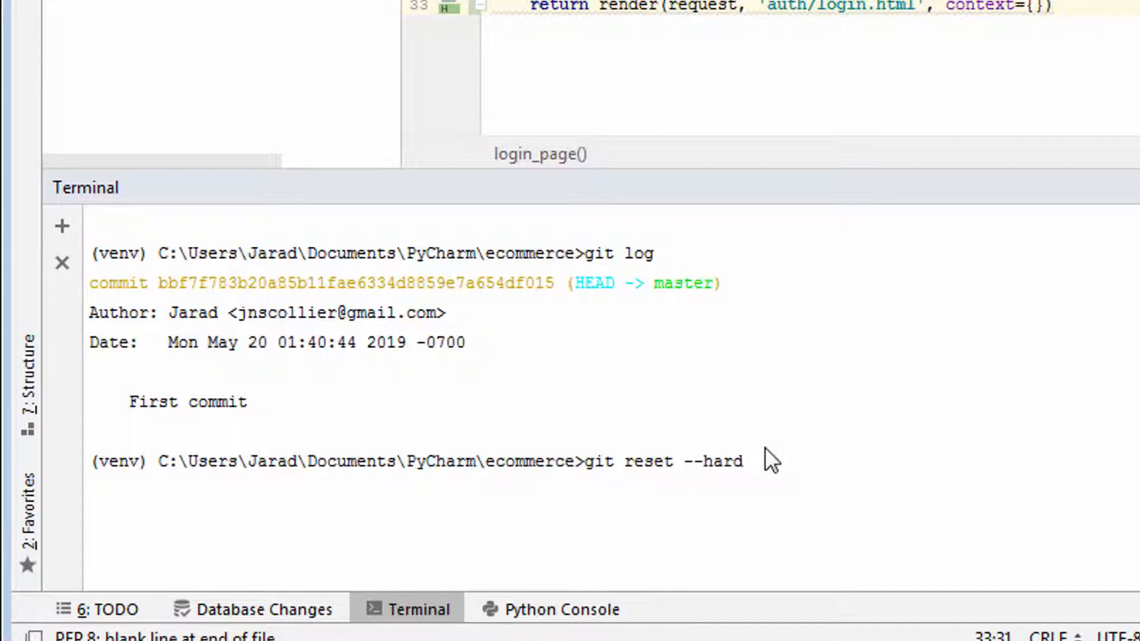
pyautogui.press('Return')
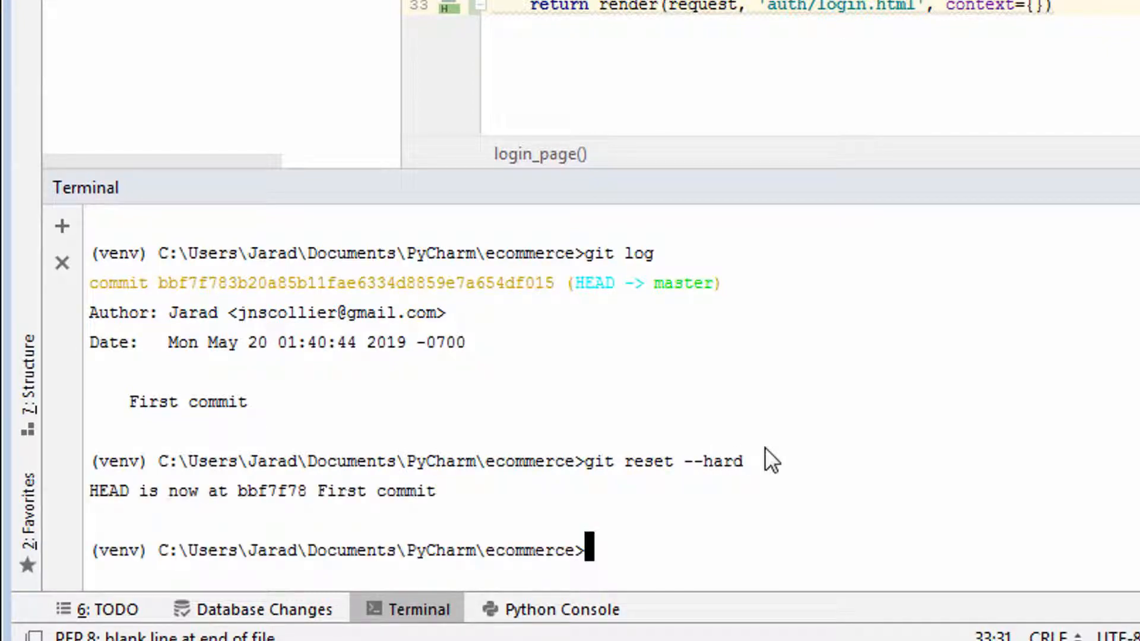
pyautogui.moveTo(331, 515)
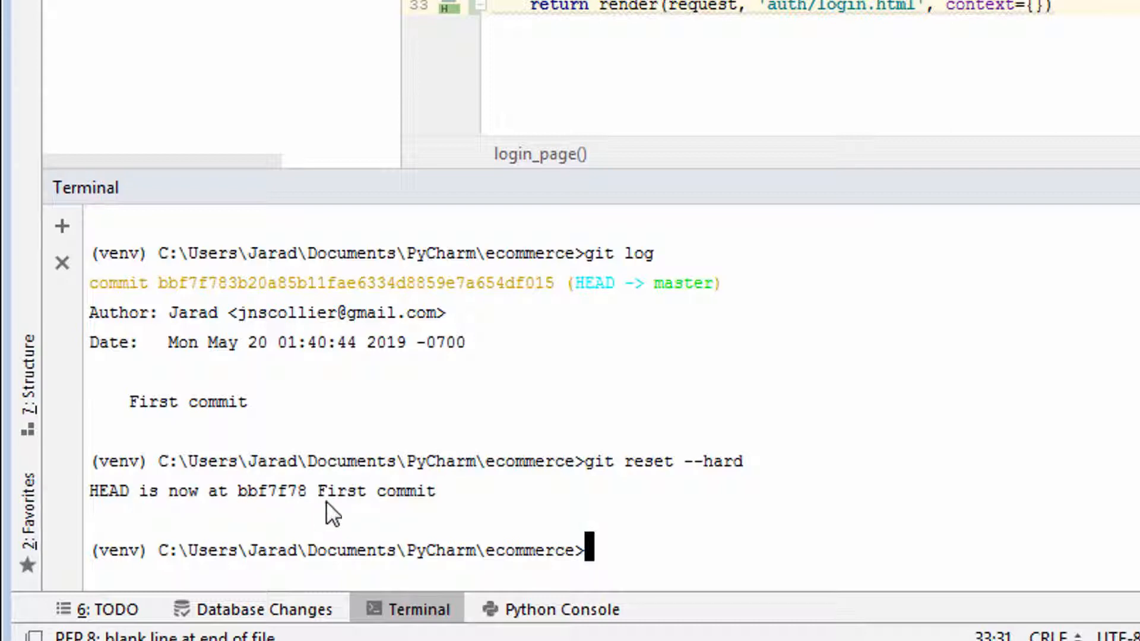
pyautogui.doubleClick(341, 492)
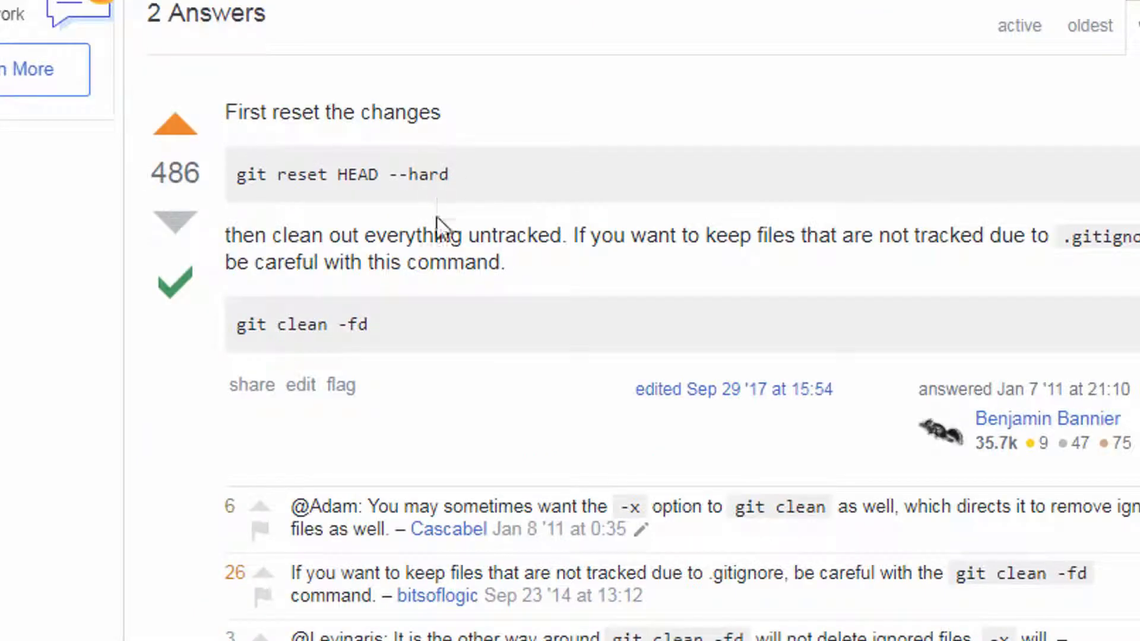
pyautogui.moveTo(440, 222)
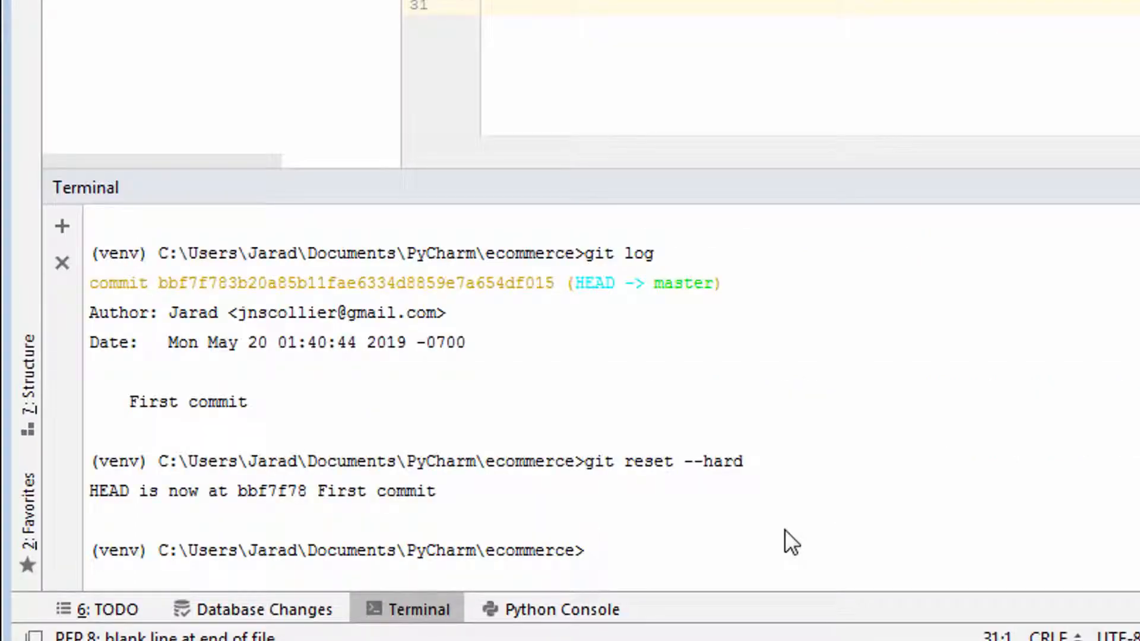
# Type git clean -f at the terminal prompt
pyautogui.write('git clea')
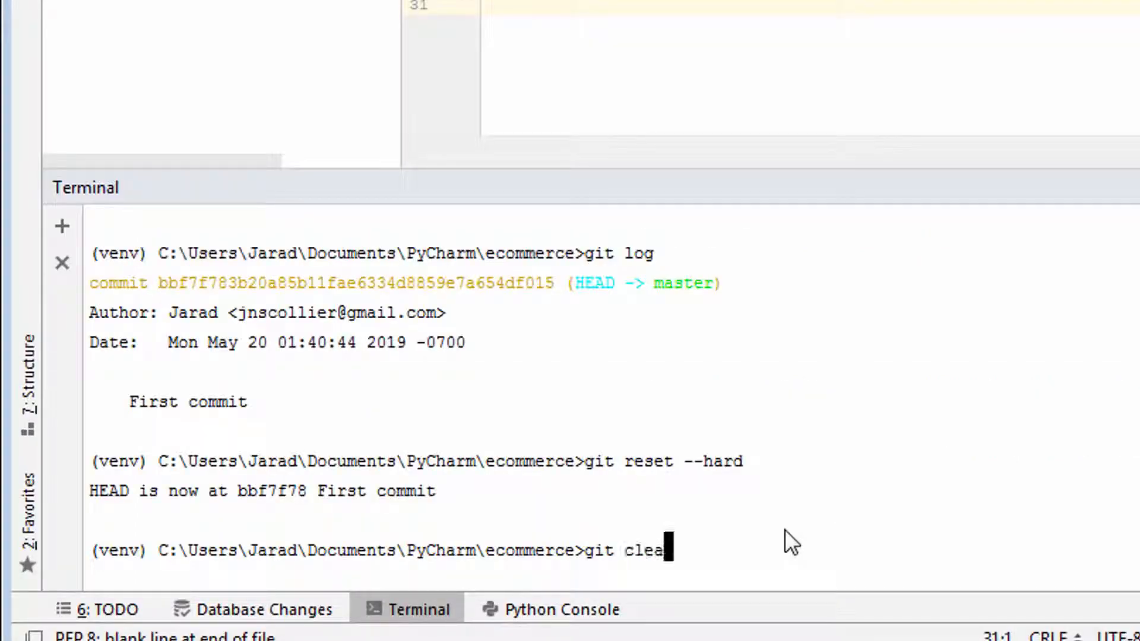
pyautogui.write('n -f')
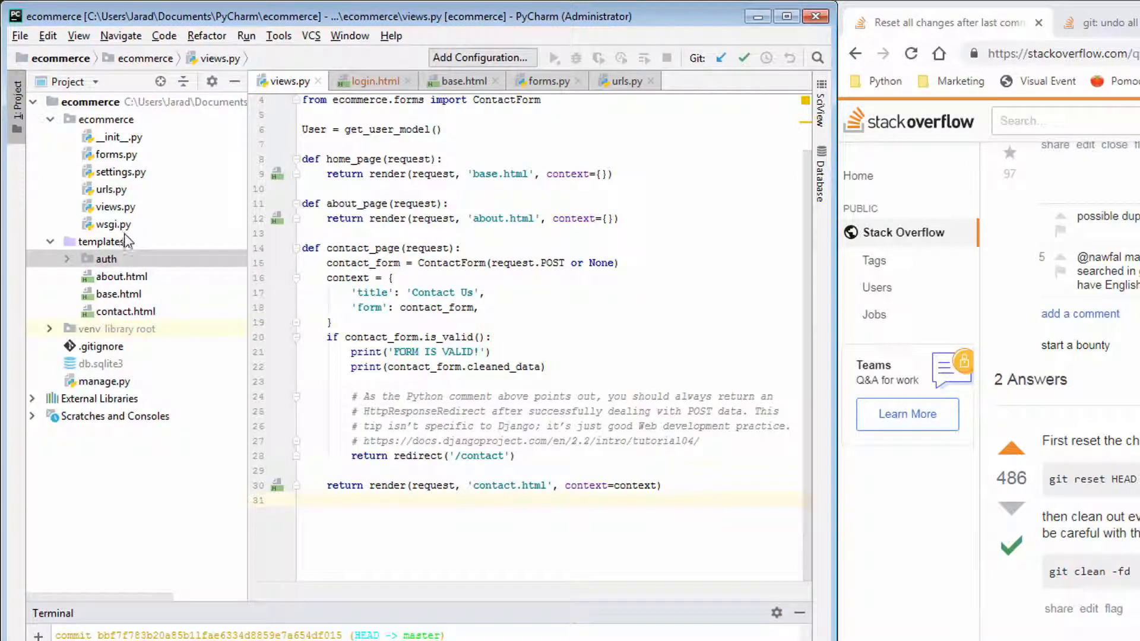
pyautogui.moveTo(115, 263)
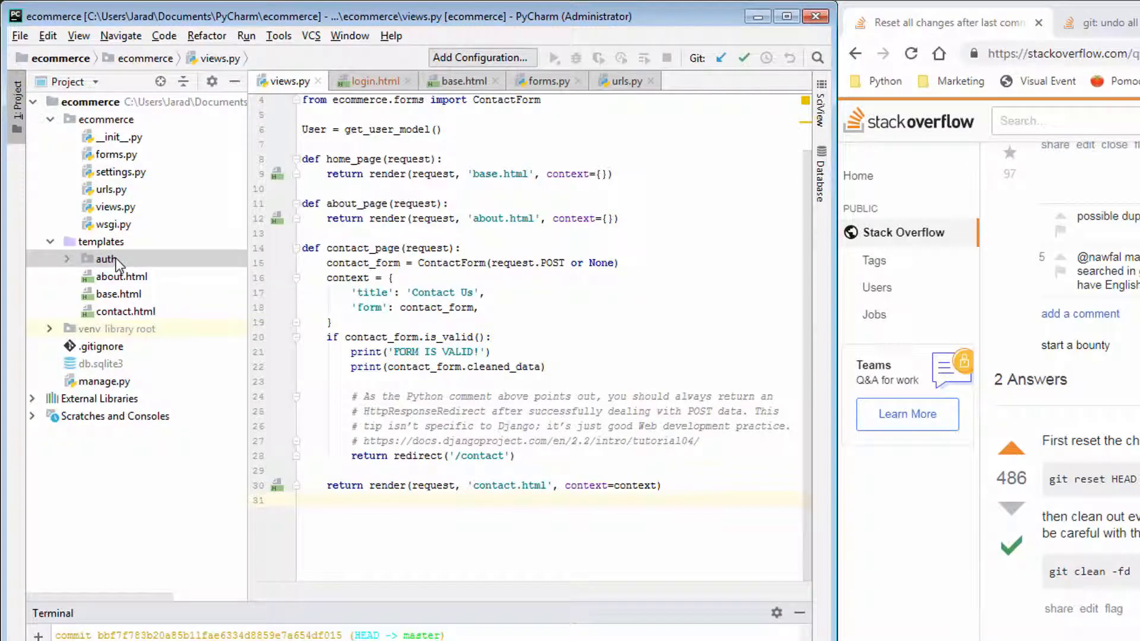
pyautogui.moveTo(117, 499)
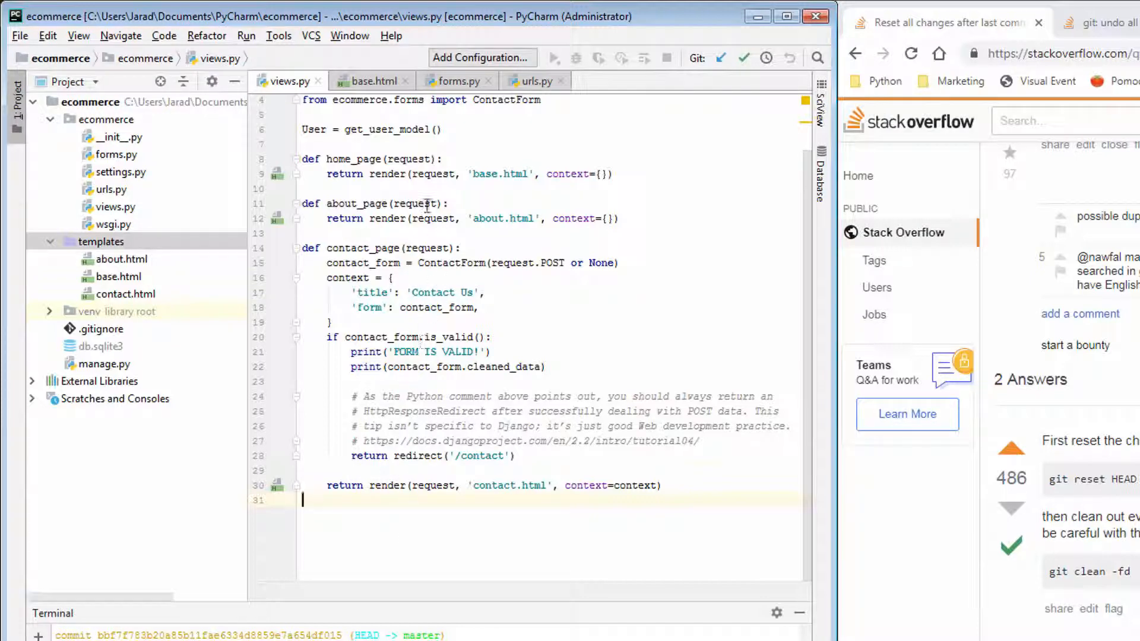
# Open urls.py and confirm it has no login route
pyautogui.click(535, 81)
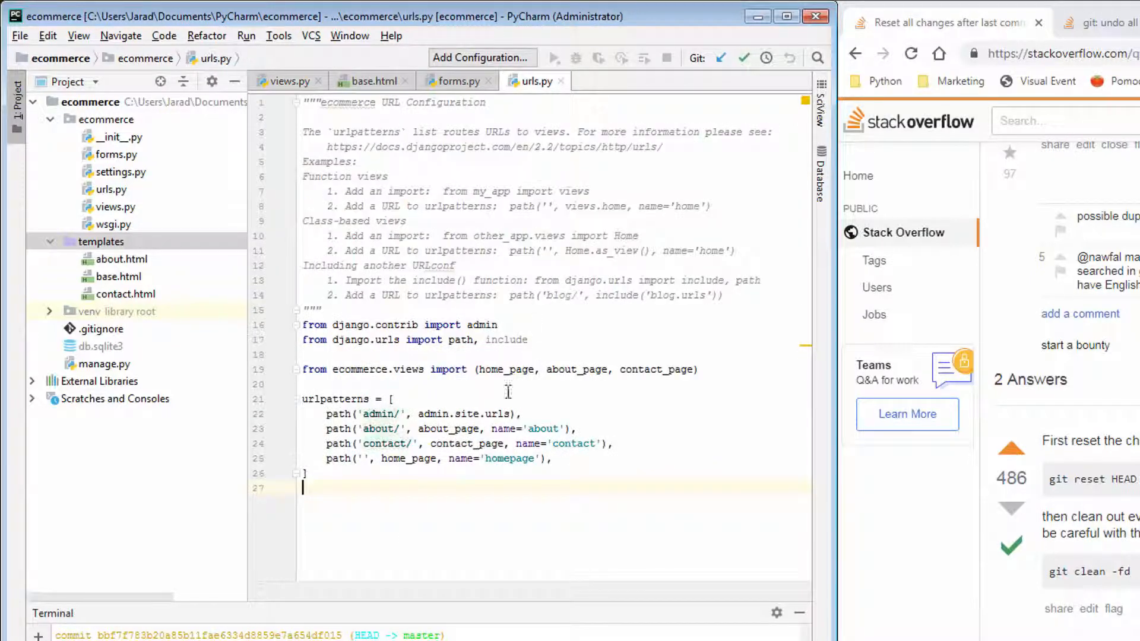
pyautogui.click(553, 459)
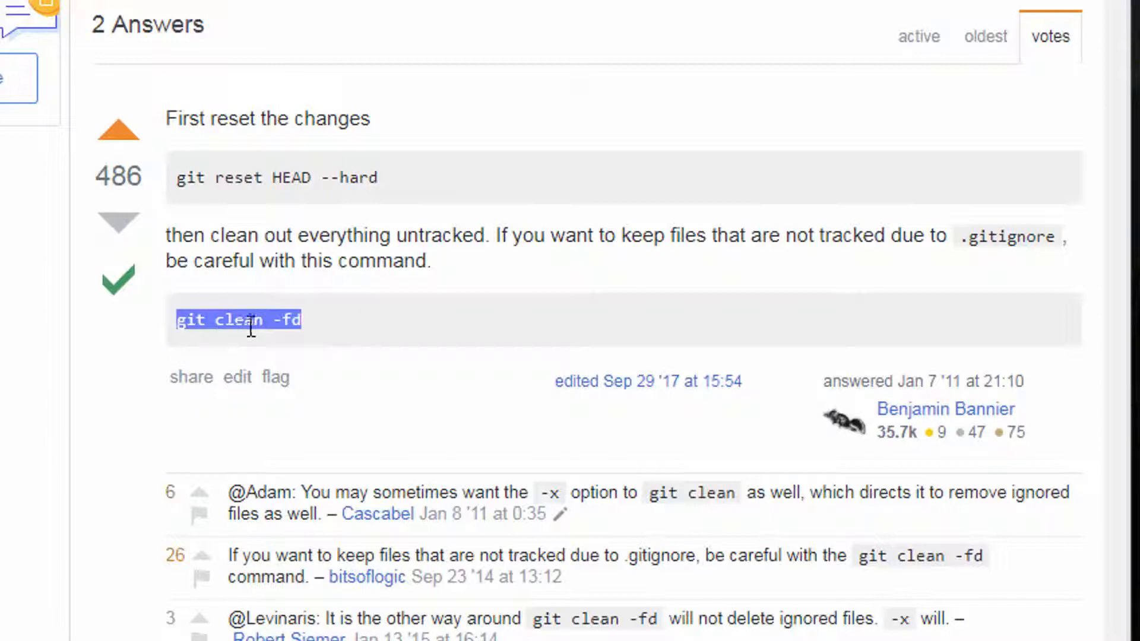
pyautogui.click(321, 332)
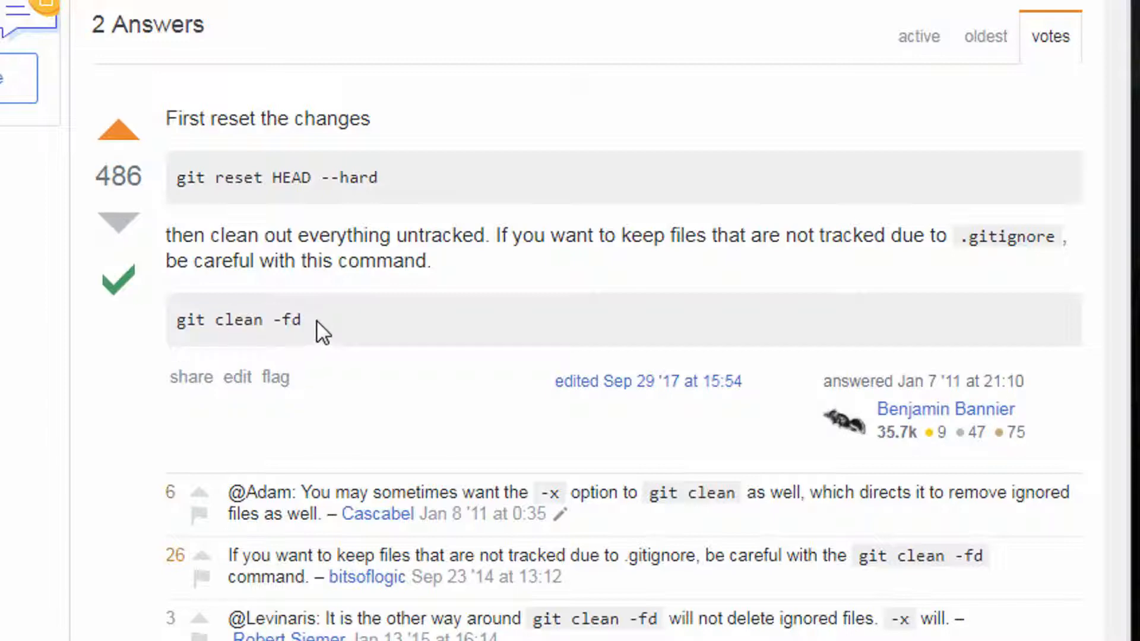